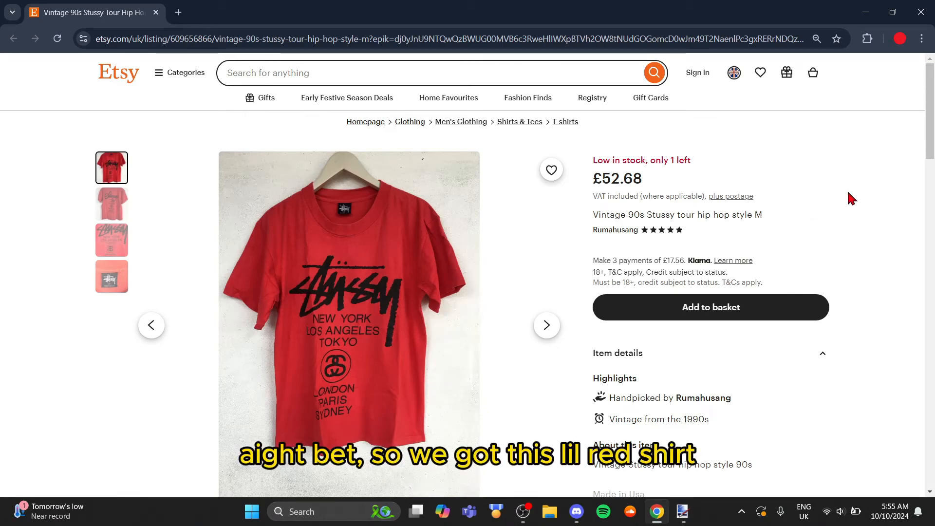
- Browse the Stüssy listing photos and copy the front shirt image
left_click(112, 204)
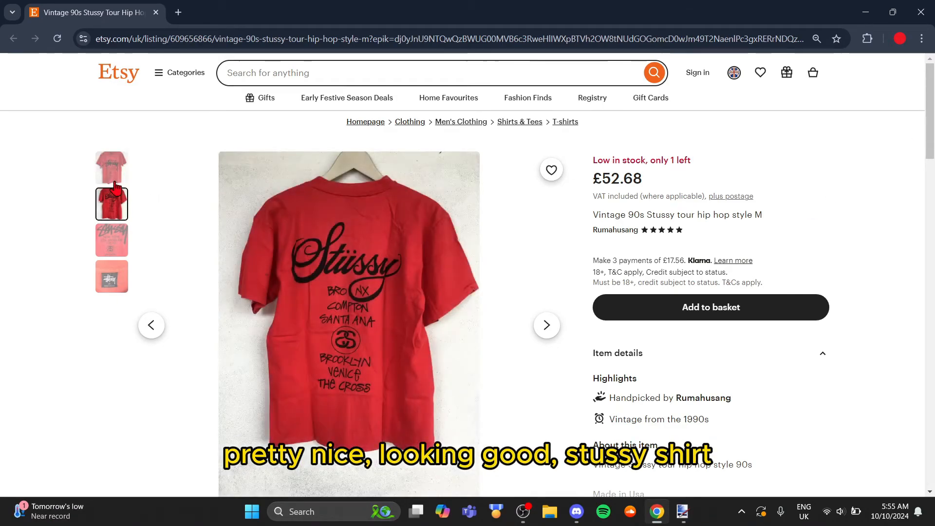
left_click(111, 167)
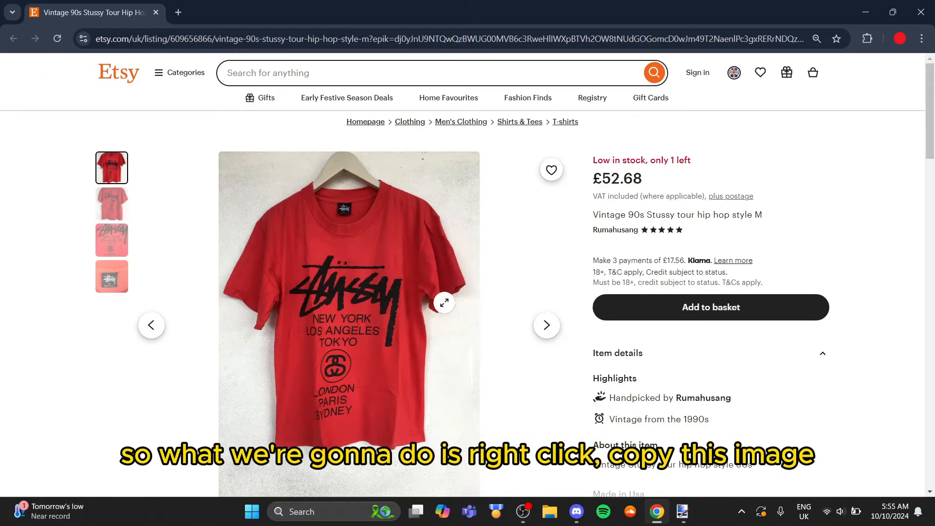
left_click(682, 511)
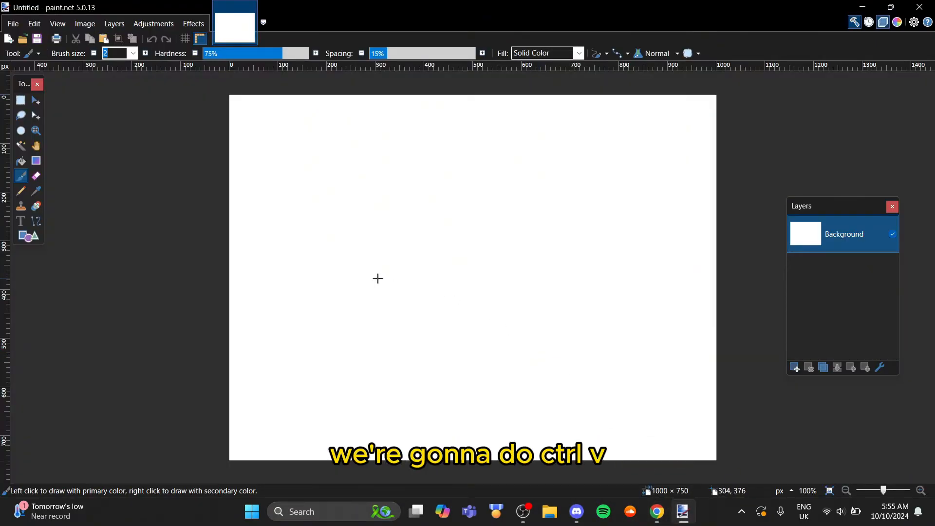
- Paste the front shirt photo and crop the canvas to it
key("ctrl+v")
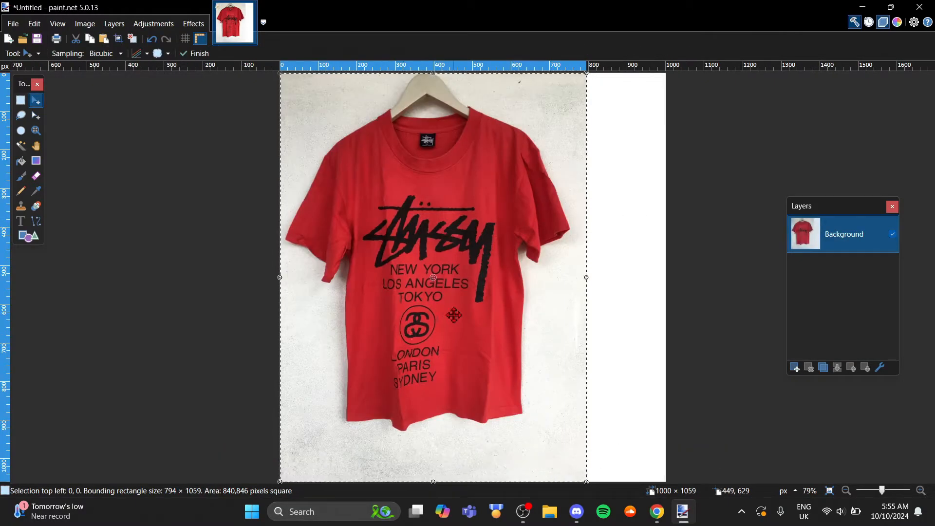
left_click(85, 23)
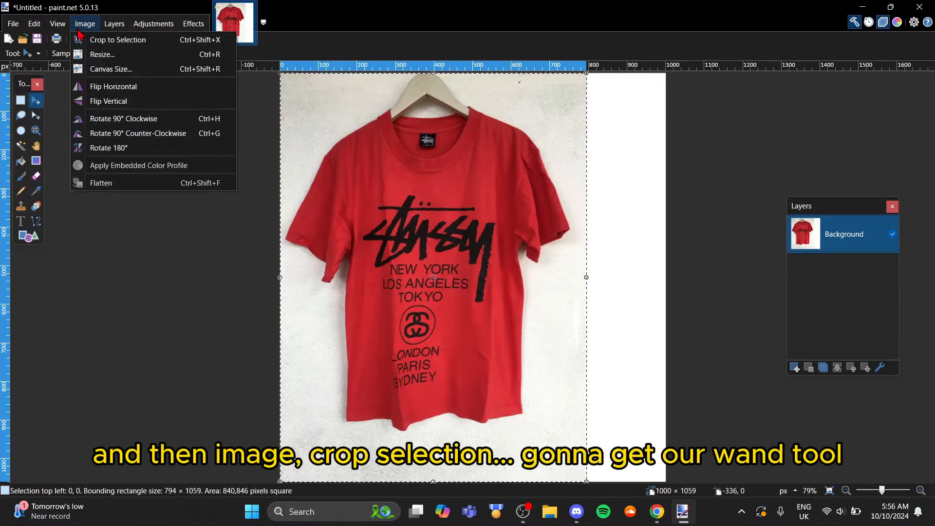
left_click(118, 39)
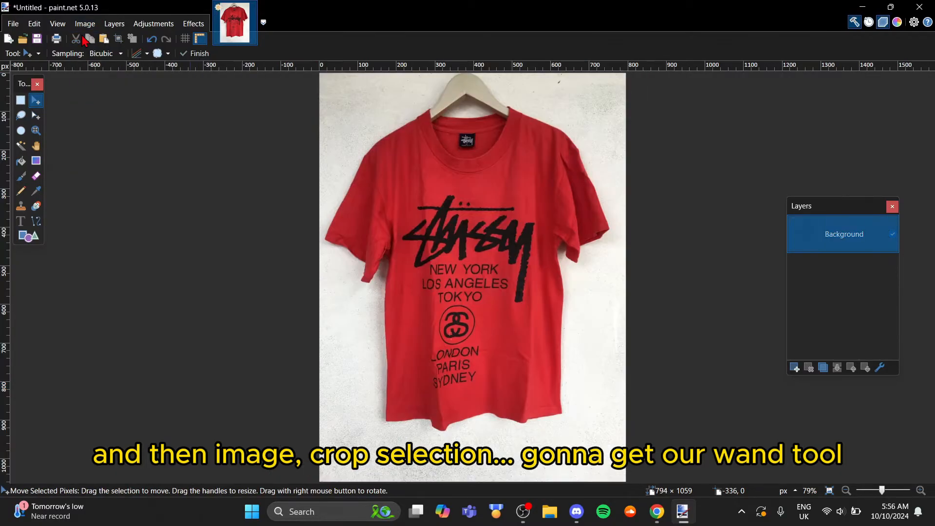
mouse_move(21, 146)
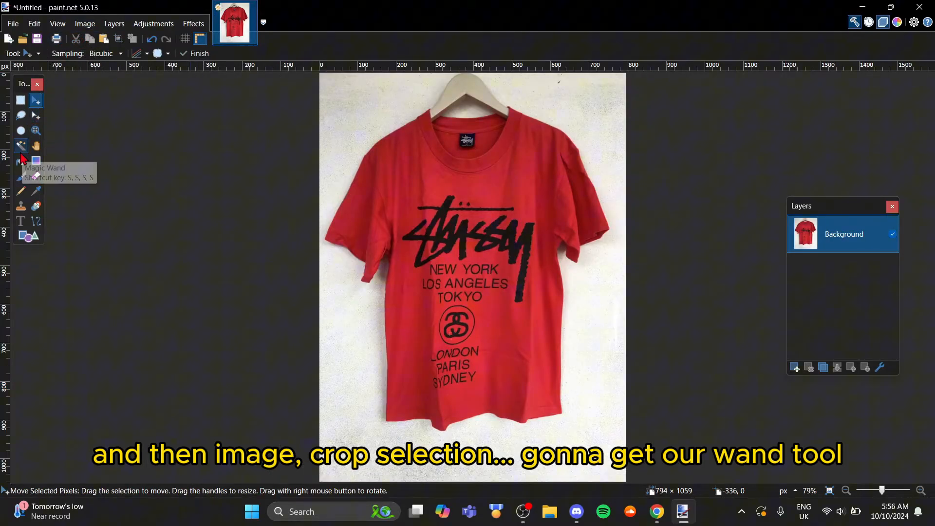
- Magic-wand the white wall and cut it away to transparency
left_click(21, 145)
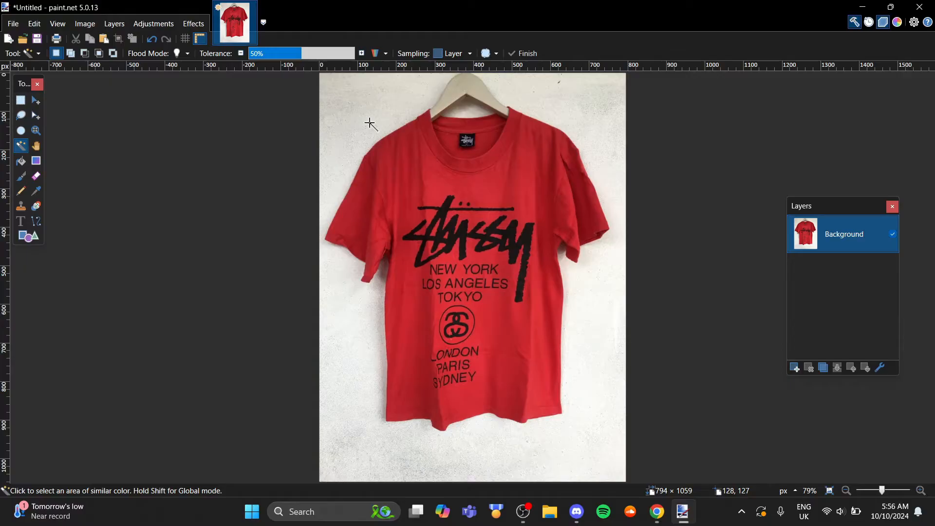
left_click(370, 123)
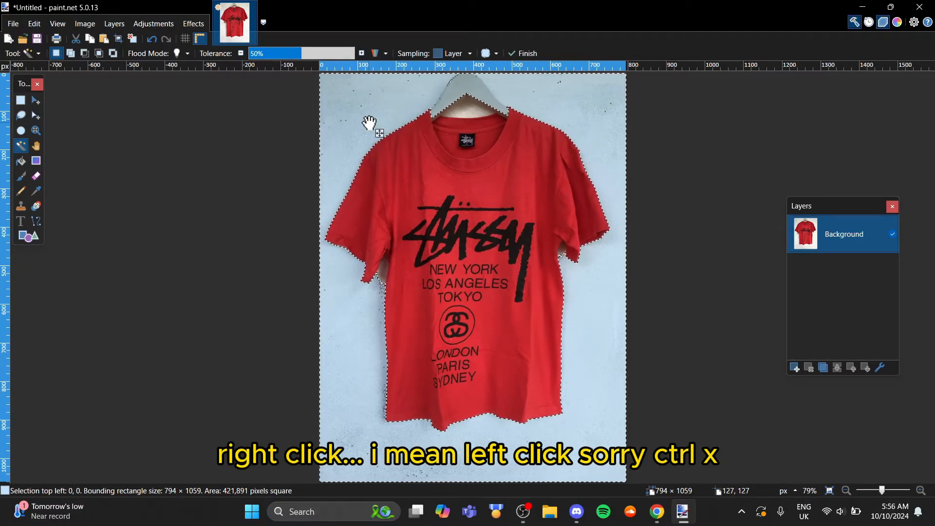
key("ctrl+x")
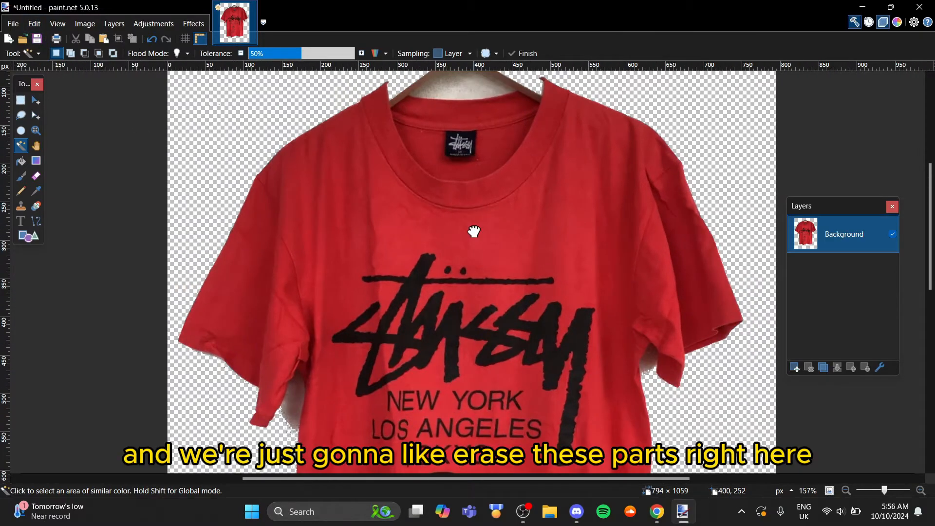
- Zoom in and erase the hanger and collar background with a size-20 eraser
scroll("up", 3)
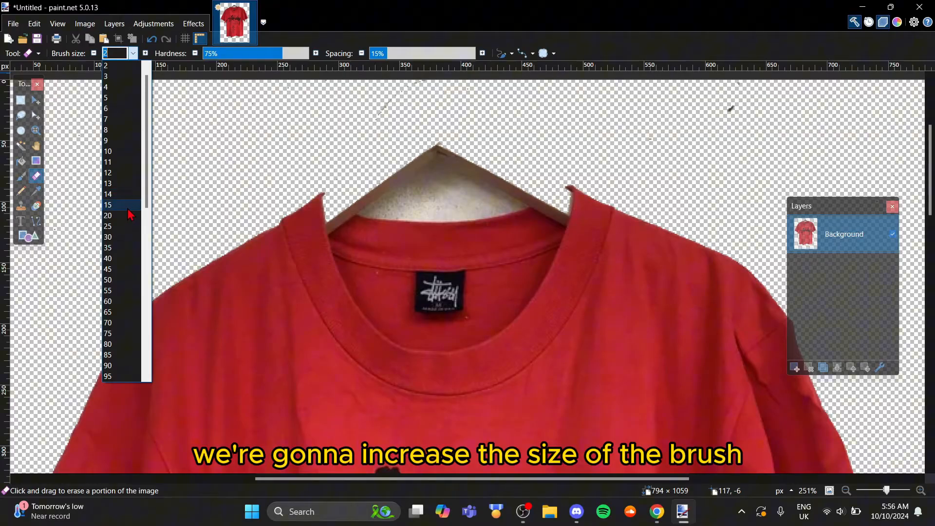
left_click(107, 216)
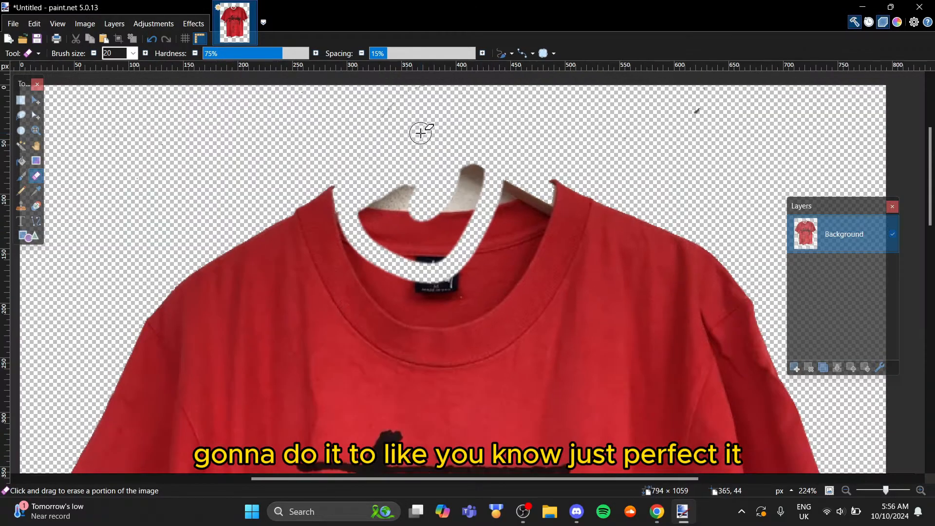
left_click(132, 53)
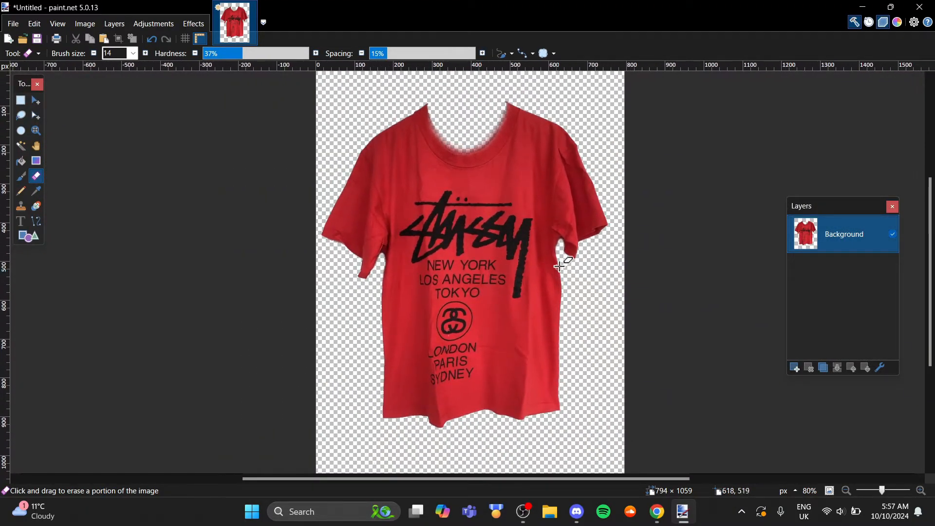
mouse_move(604, 267)
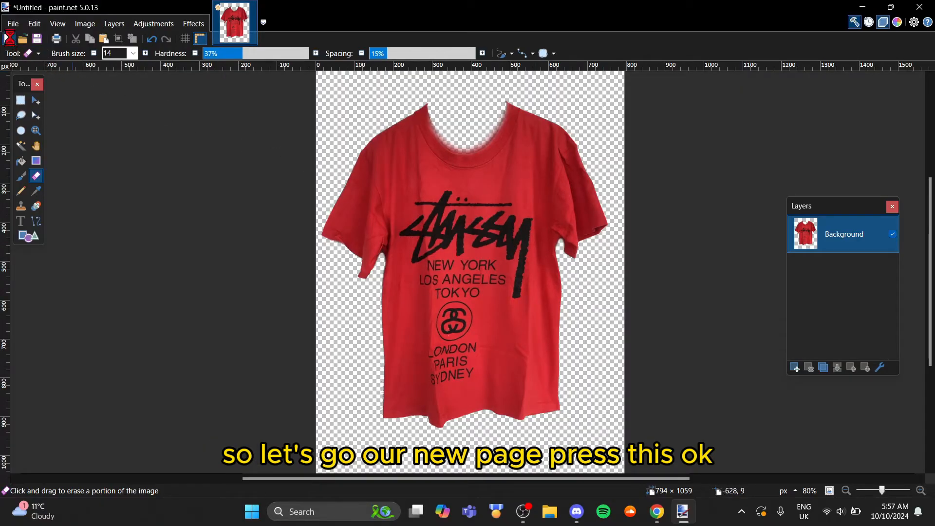
- Start a new blank image and show the back-of-shirt photo on Etsy
left_click(11, 24)
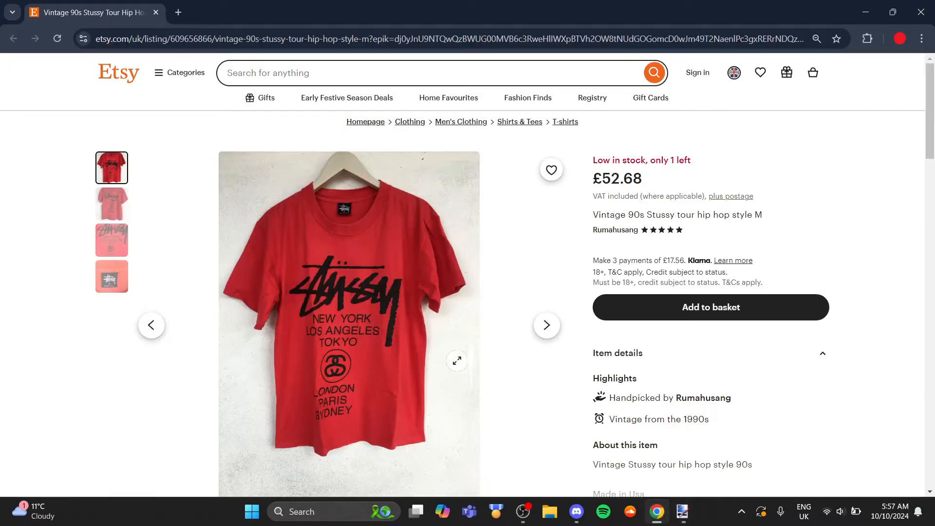
left_click(112, 204)
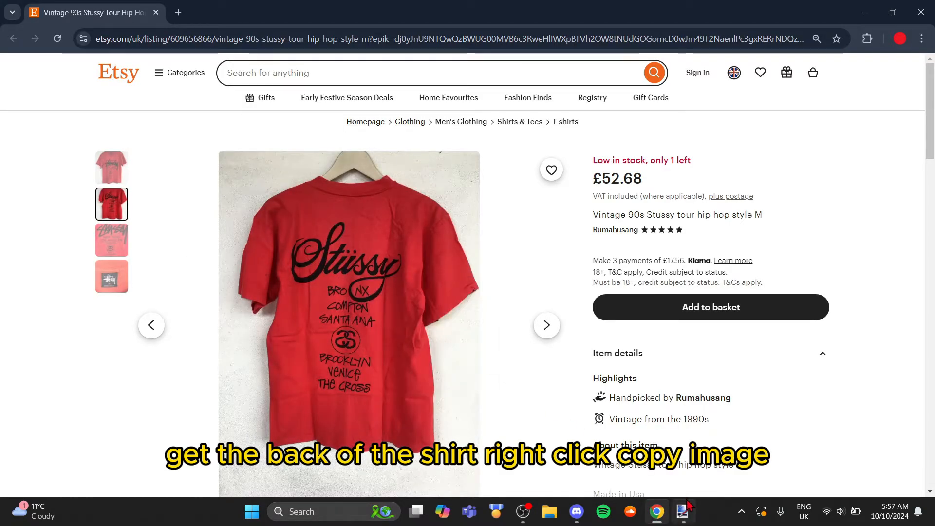
- Paste the back photo into the new image and cut out its white background
left_click(683, 511)
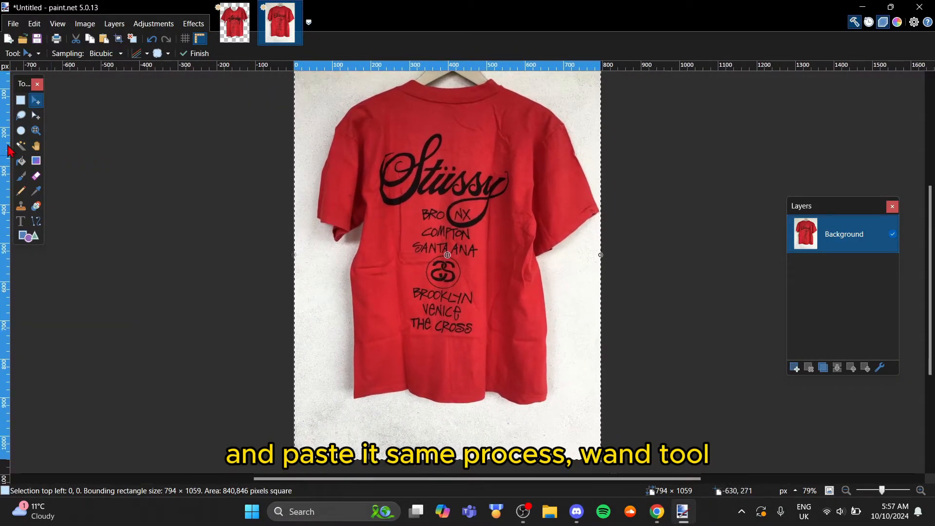
left_click(21, 146)
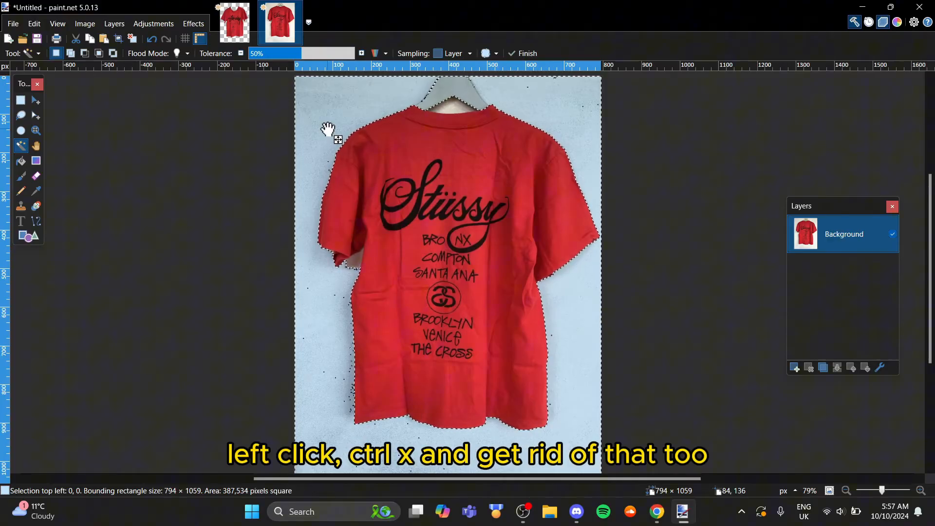
key("ctrl+x")
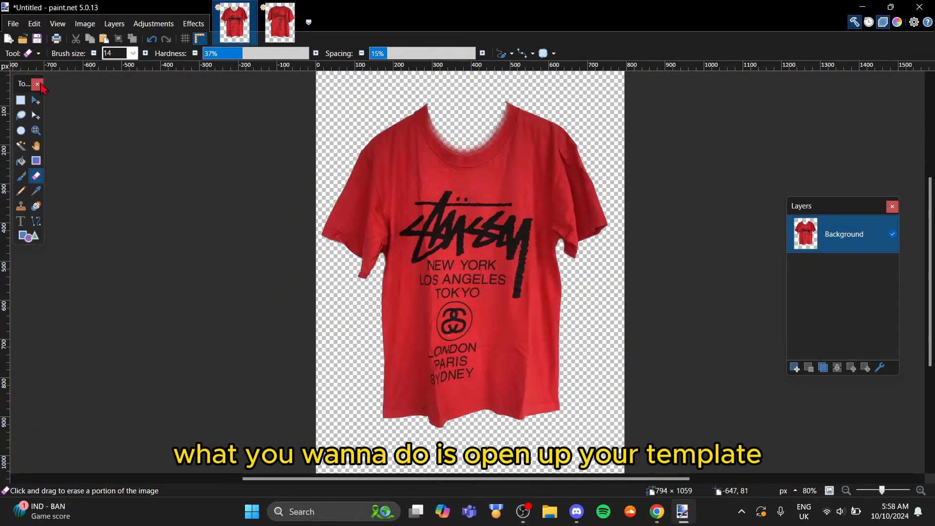
- Open the 2X_ADVANCED shirt template file
left_click(12, 24)
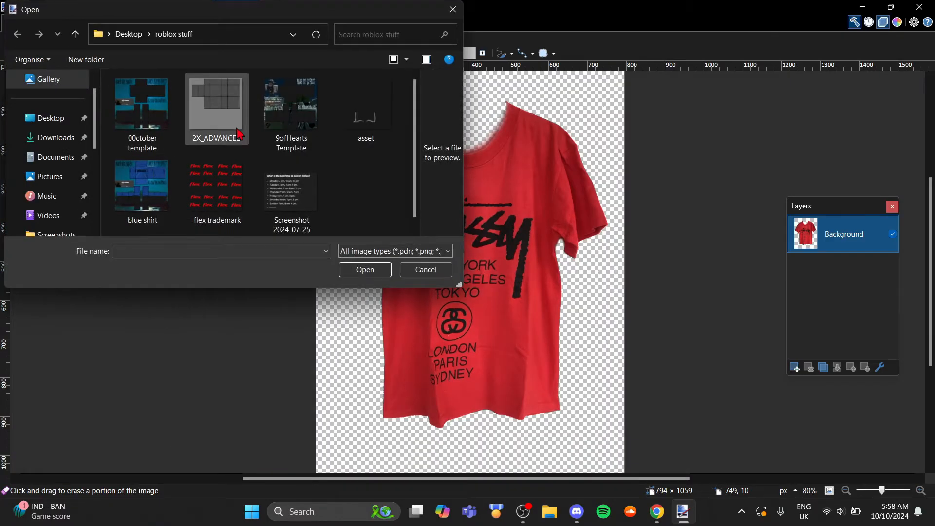
left_click(216, 106)
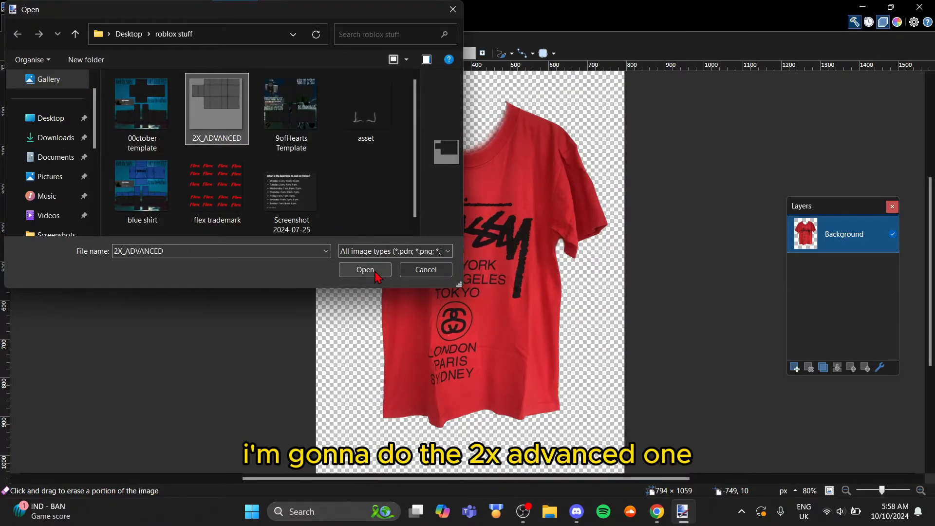
left_click(364, 270)
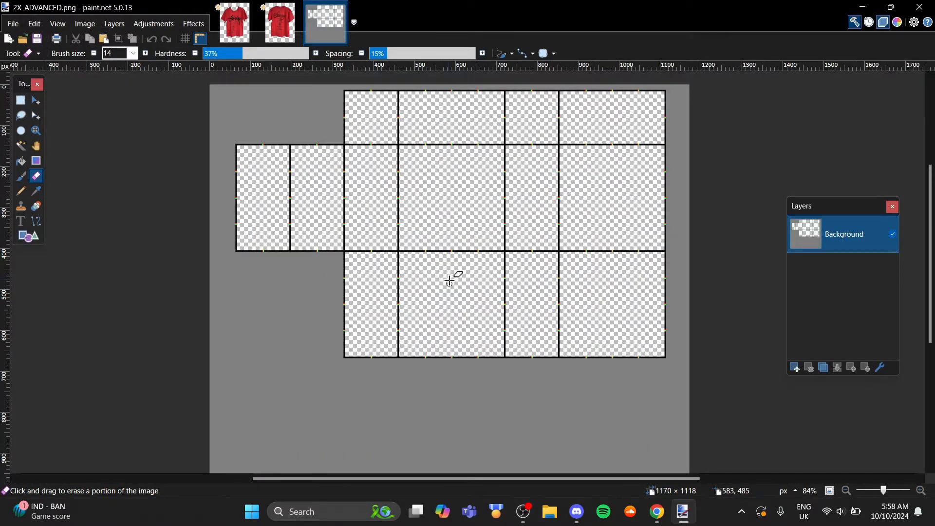
- Copy the whole front shirt image and paste it onto a new template layer
left_click(232, 22)
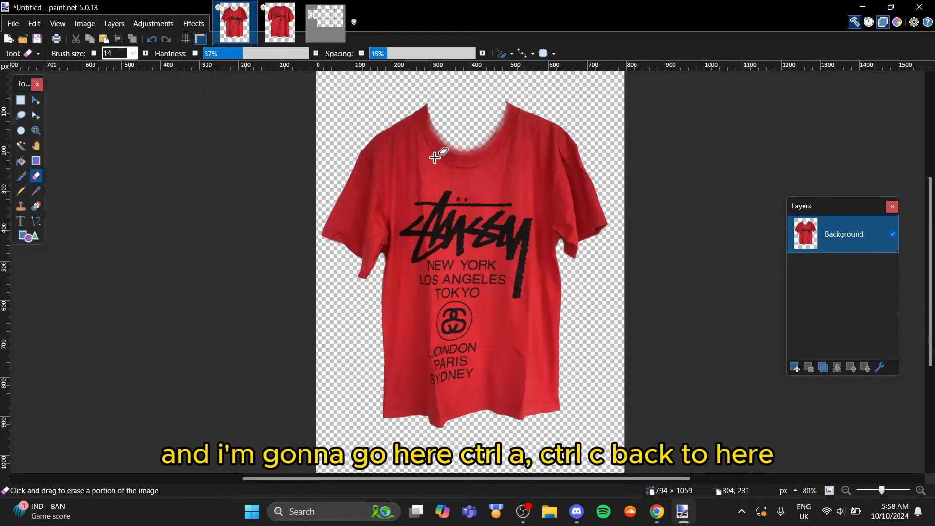
key("ctrl+a")
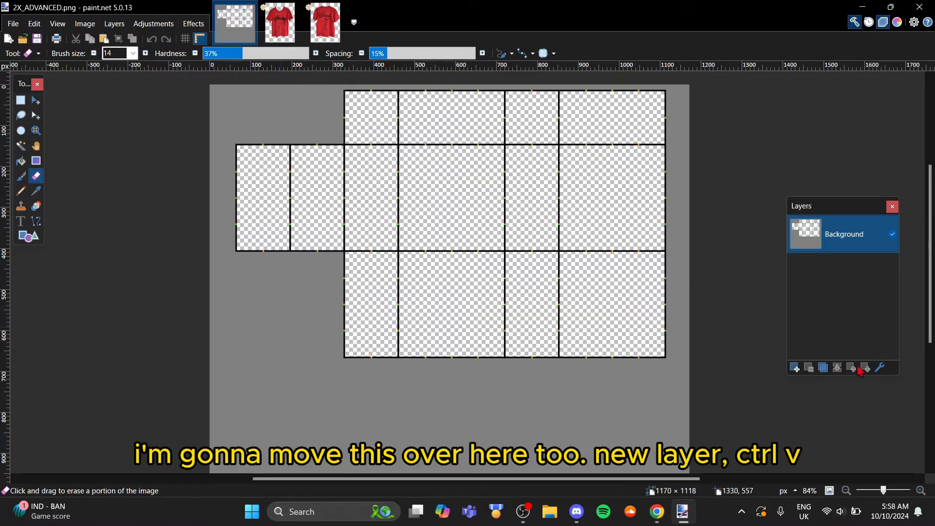
left_click(795, 367)
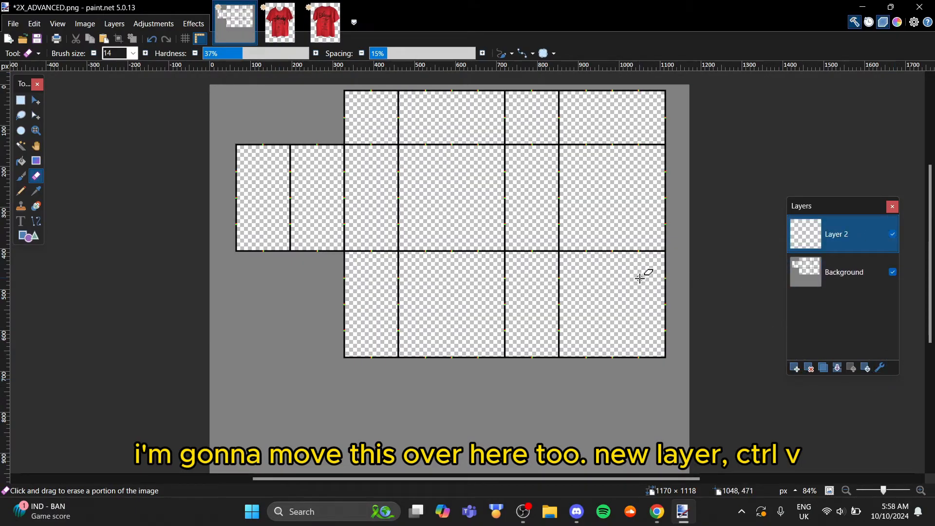
key("ctrl+v")
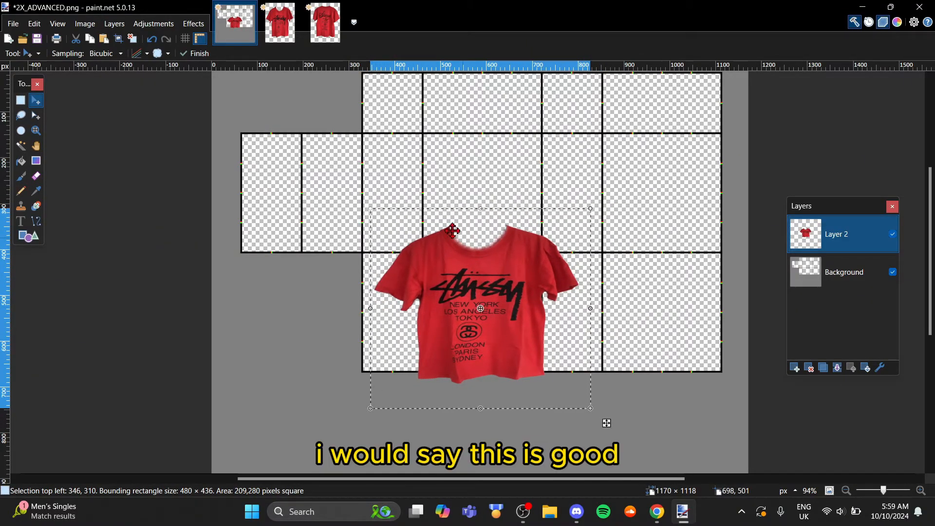
- Copy the back shirt cutout and paste it onto a third template layer
left_click(324, 23)
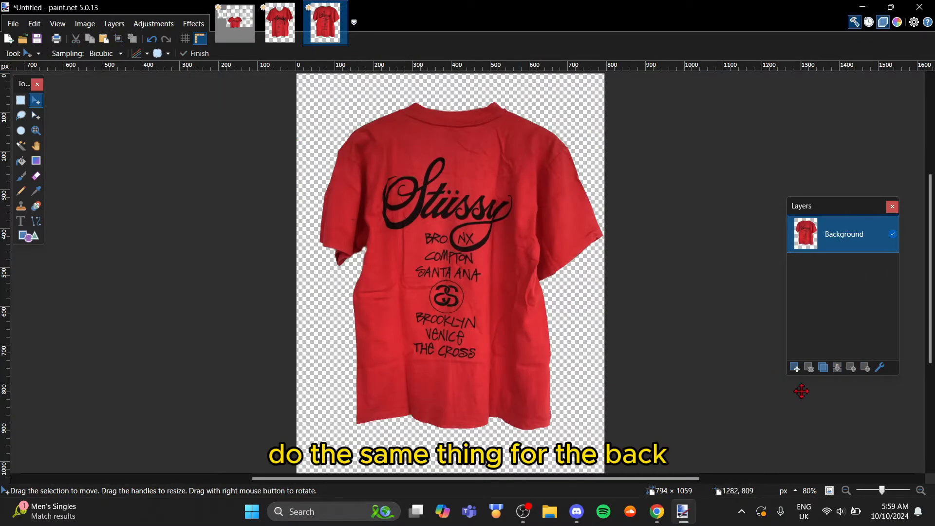
left_click(234, 22)
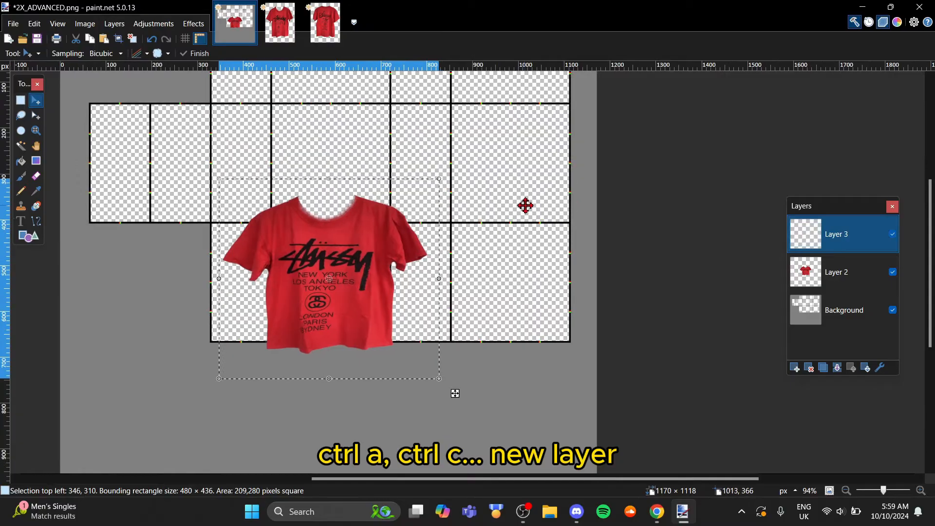
key("ctrl+v")
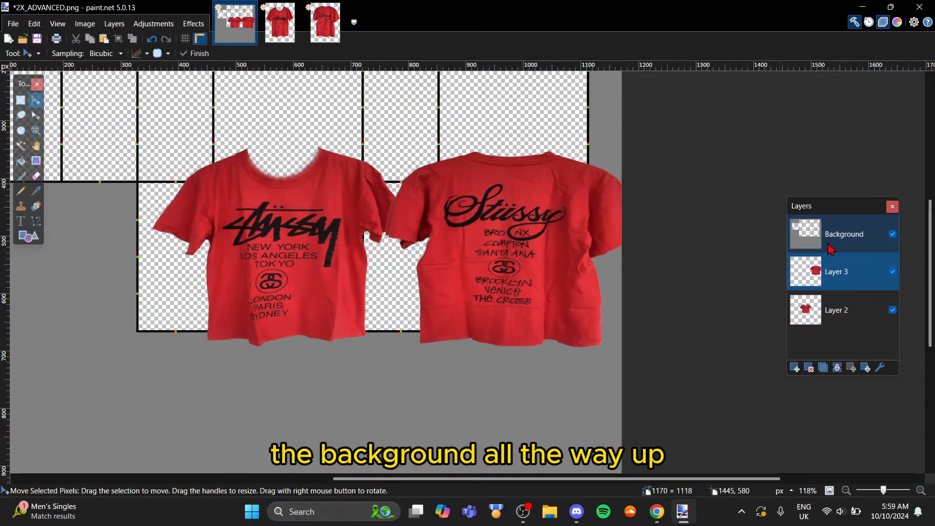
- Move the template layer above both shirts and rectangle-select the empty left panel
left_click(843, 234)
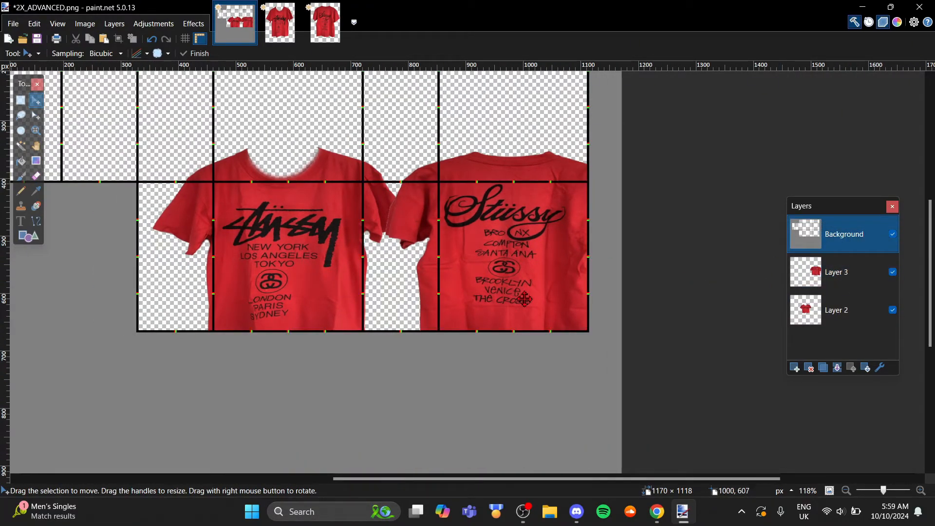
left_click(837, 310)
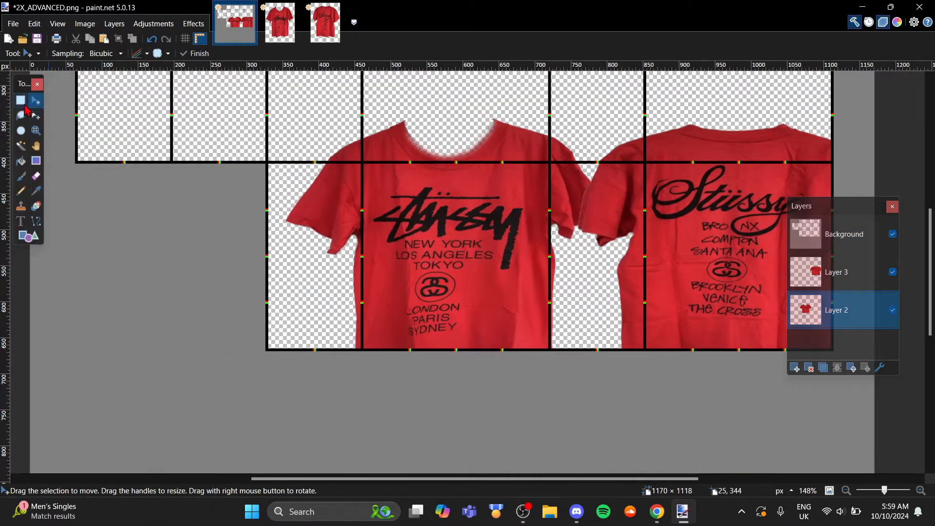
left_click(19, 100)
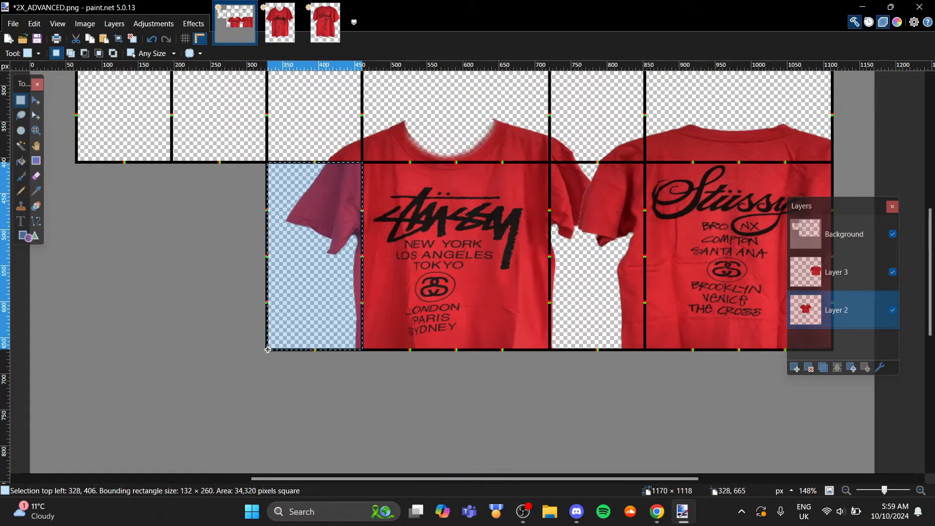
- Fill the selected panel with Content Aware Fill
left_click(193, 23)
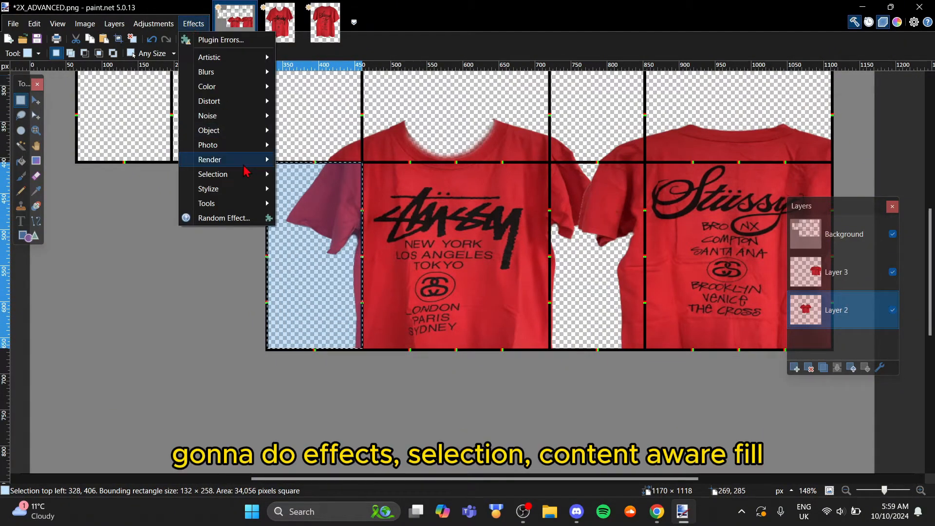
left_click(212, 173)
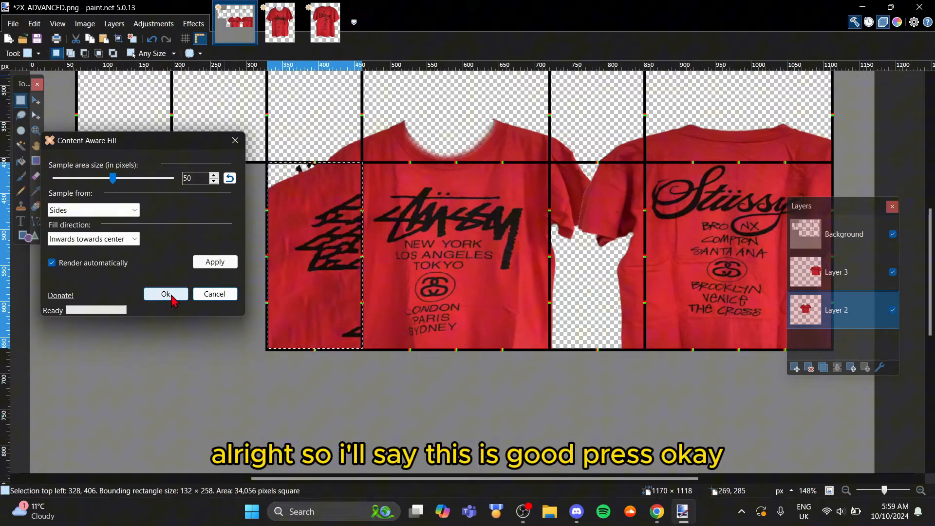
left_click(166, 294)
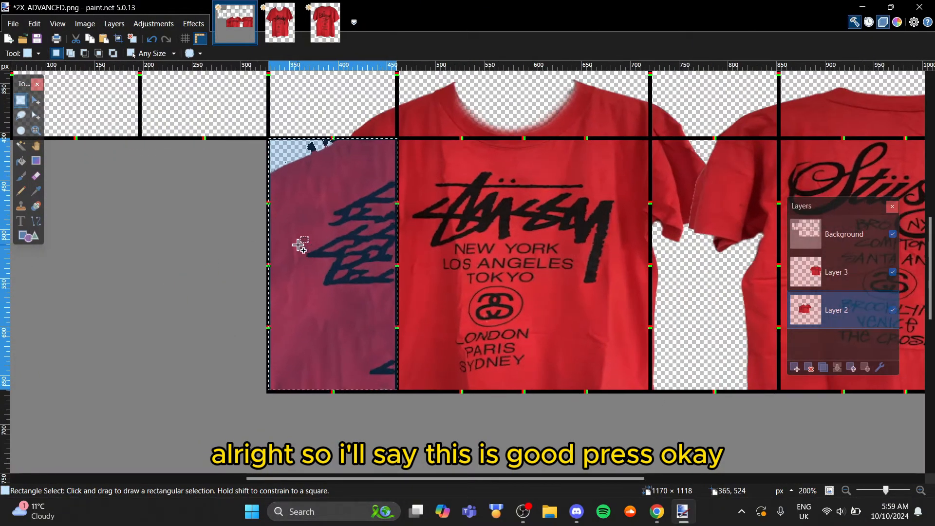
- Clone fabric over the left panel's logo marks with a size-60, 16%-hardness brush
left_click(21, 206)
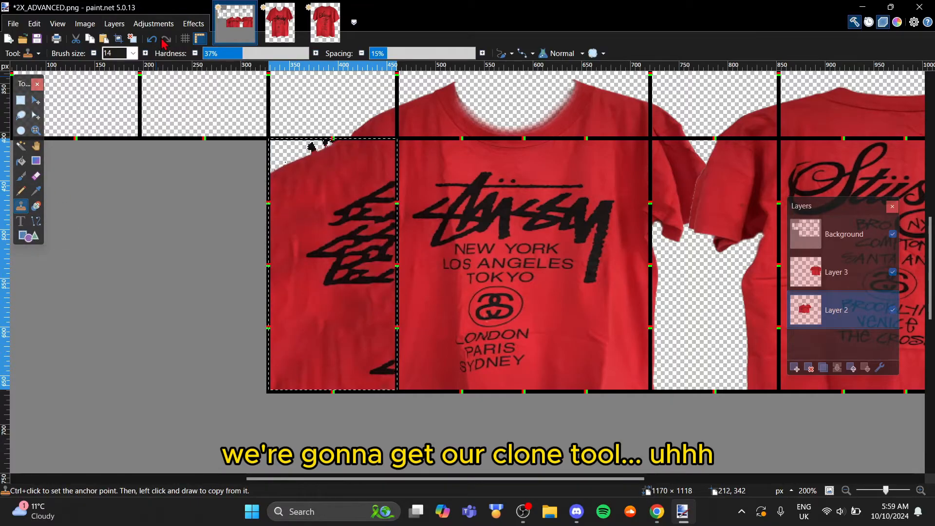
left_click(133, 53)
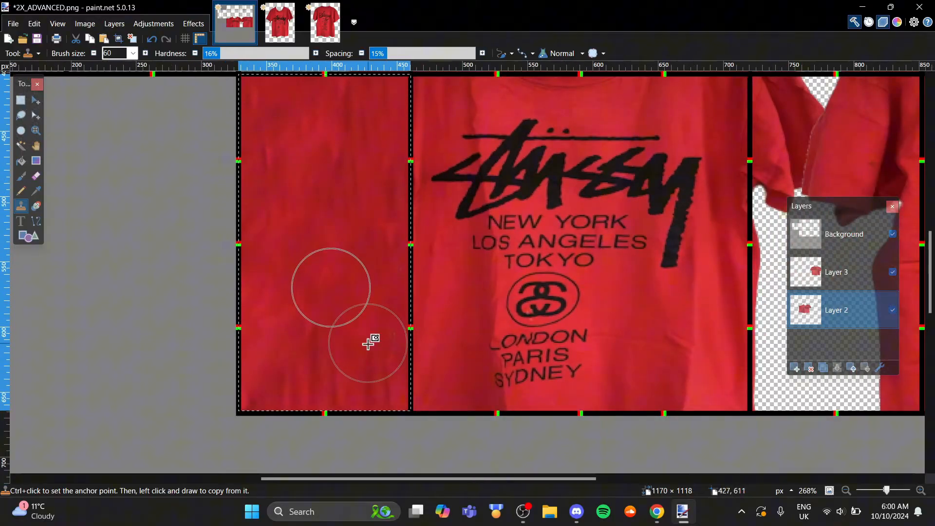
scroll("down", 3)
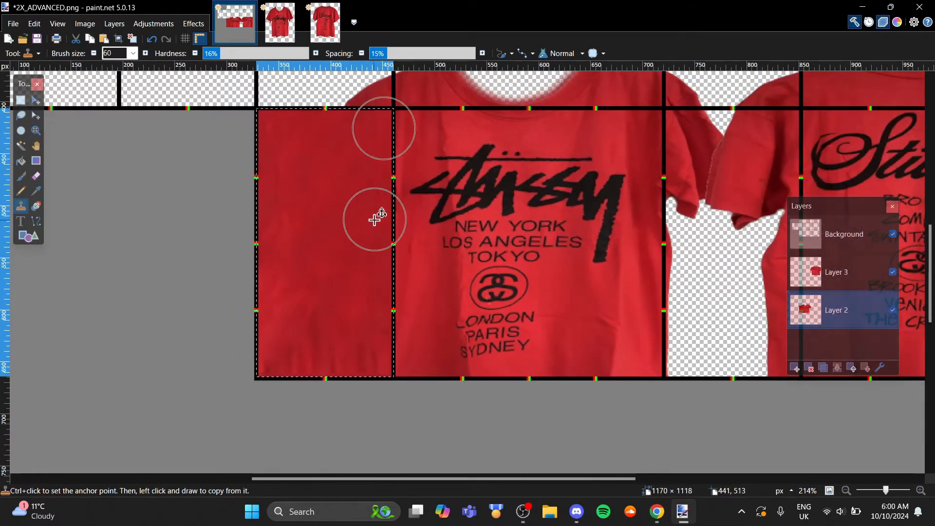
- Hide Layer 3 and clone red fabric over the right side panel
scroll("down", 3)
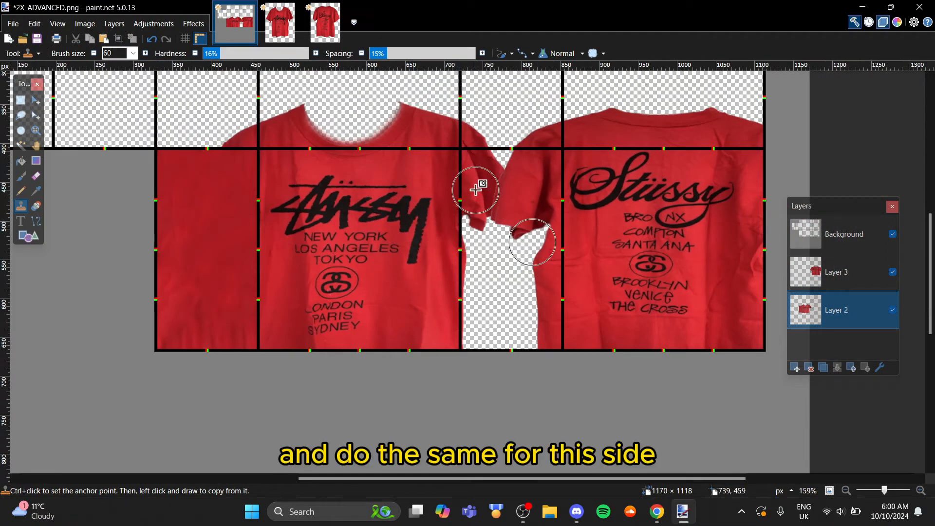
left_click(19, 100)
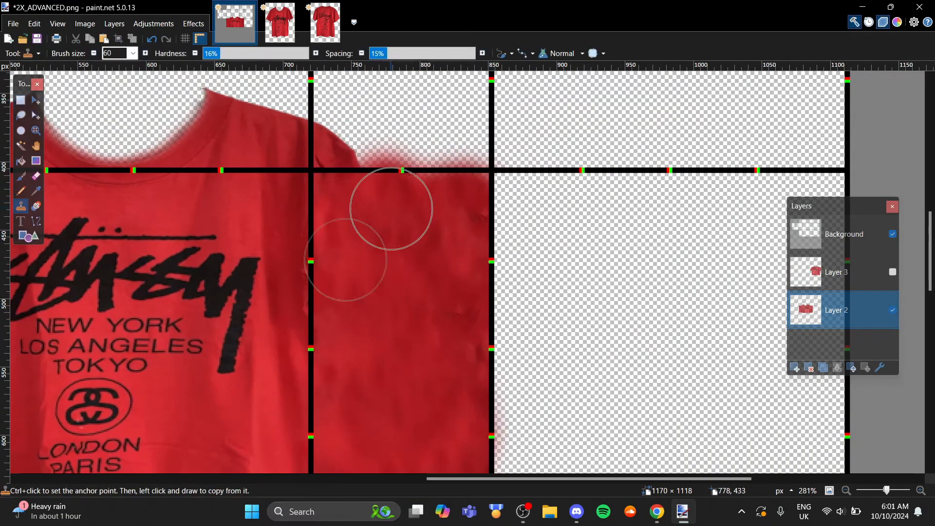
scroll("down", 3)
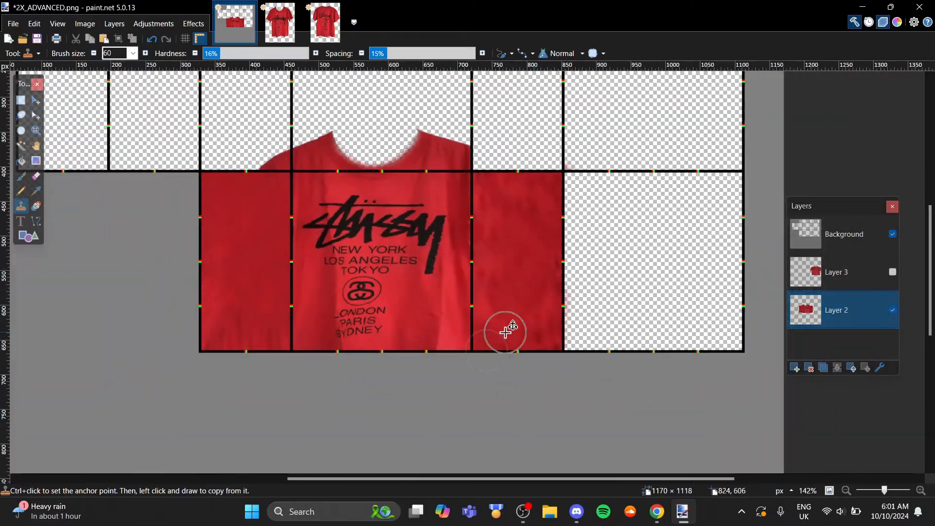
- Toggle Layer 3's visibility back on to show the back shirt
left_click(836, 272)
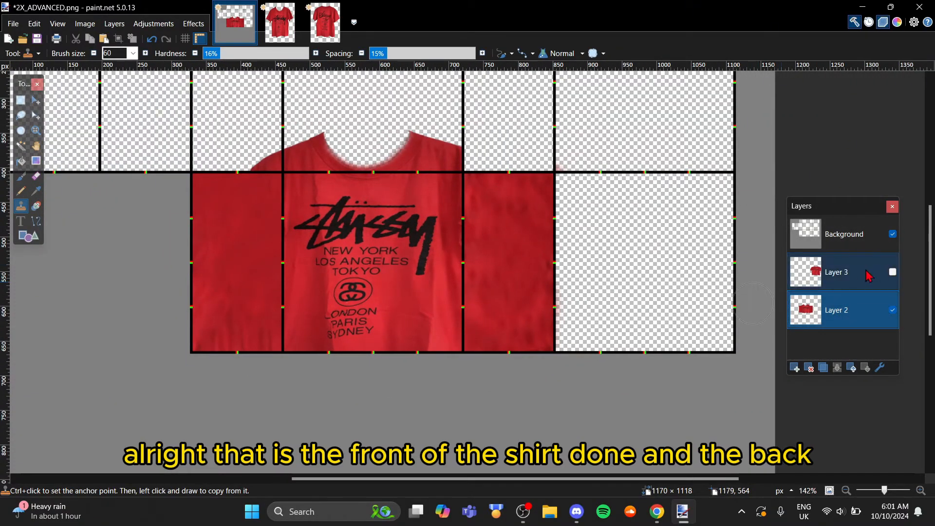
left_click(892, 272)
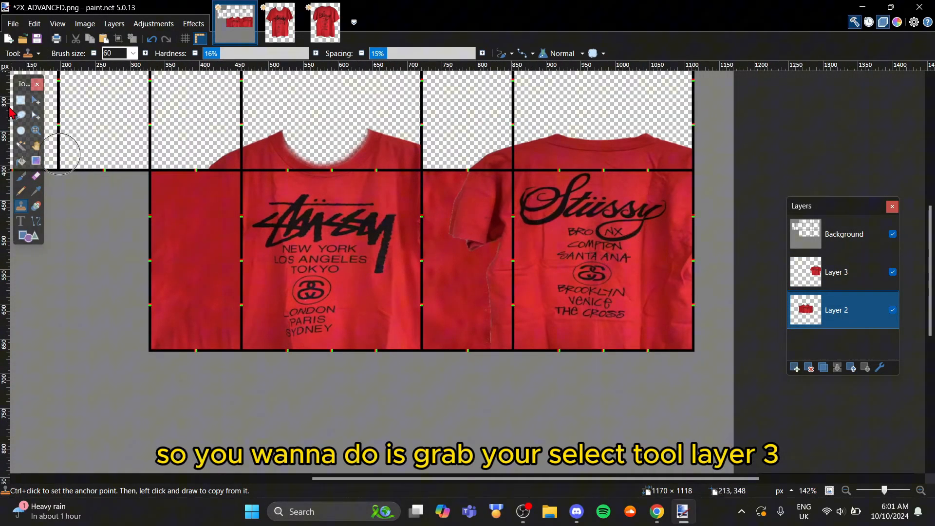
left_click(836, 272)
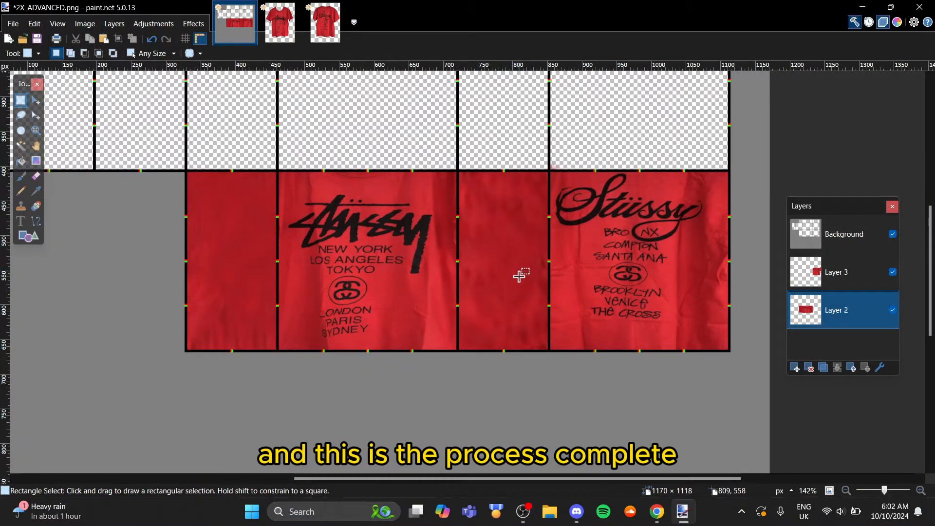
mouse_move(96, 100)
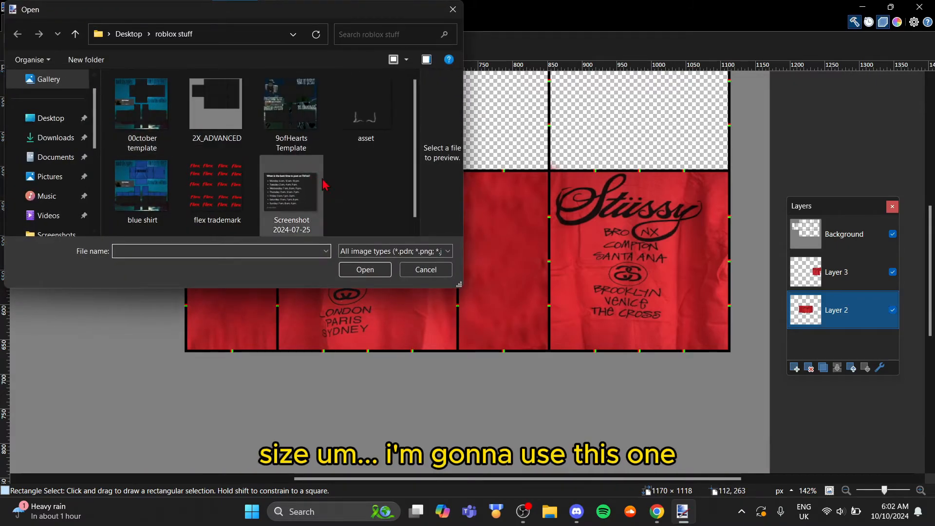
- Open the 00ctober template file and place the red Stüssy shirt over its torso panels
left_click(142, 102)
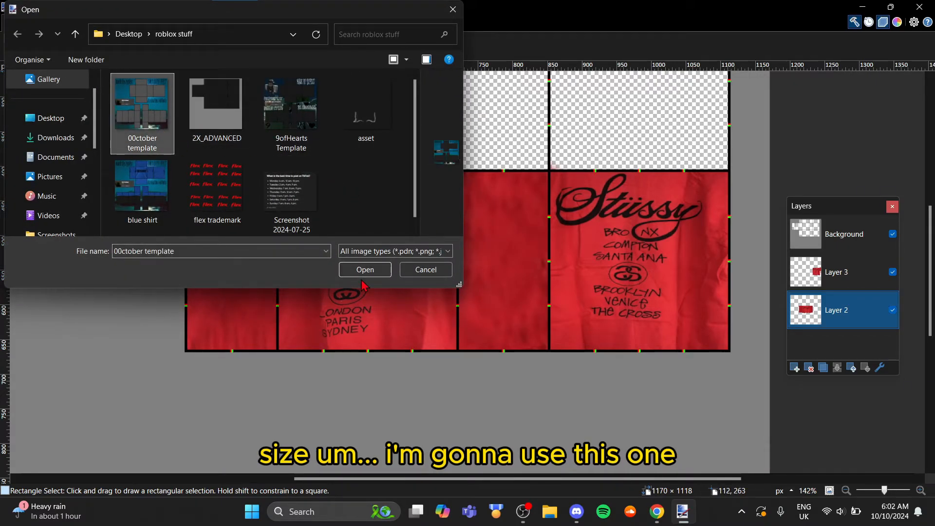
left_click(364, 269)
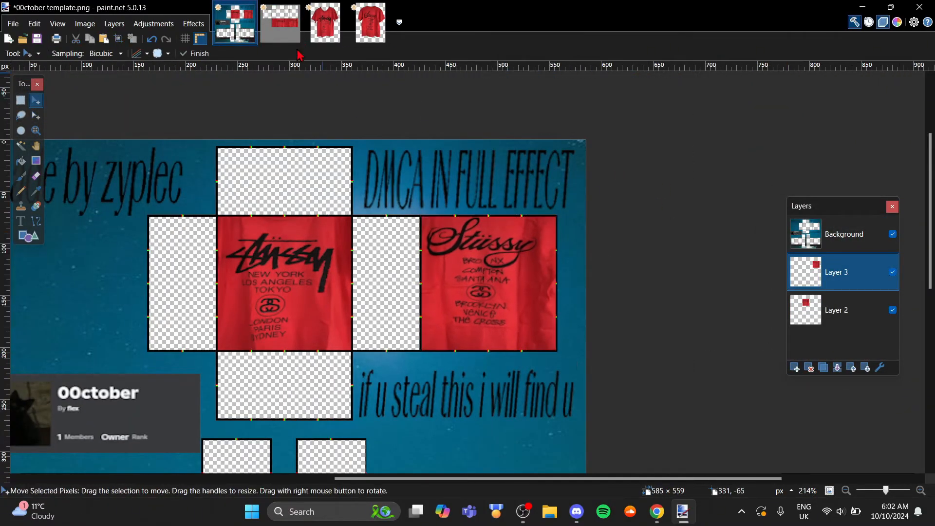
left_click(796, 368)
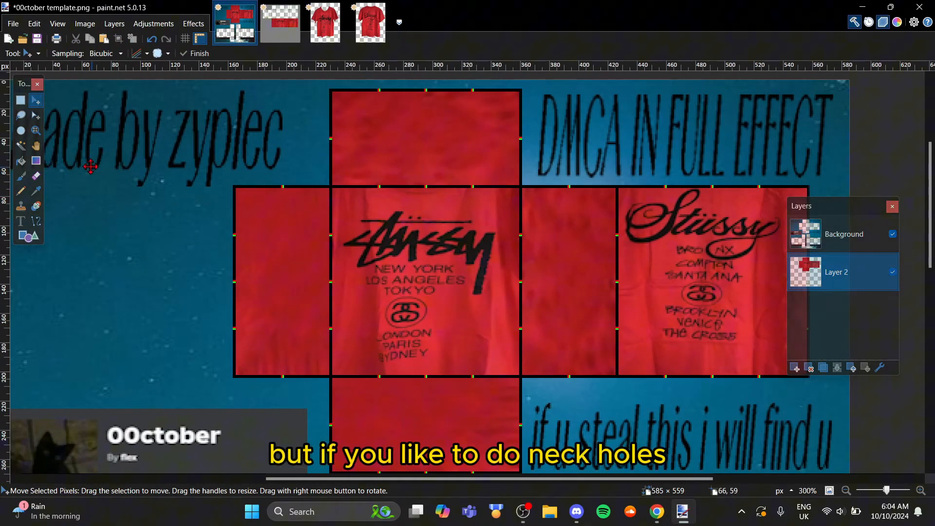
mouse_move(34, 175)
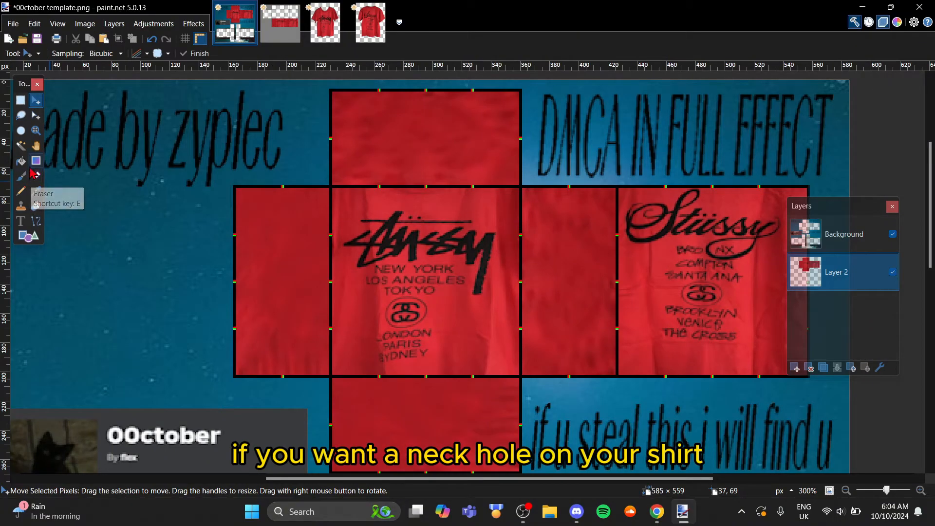
mouse_move(34, 174)
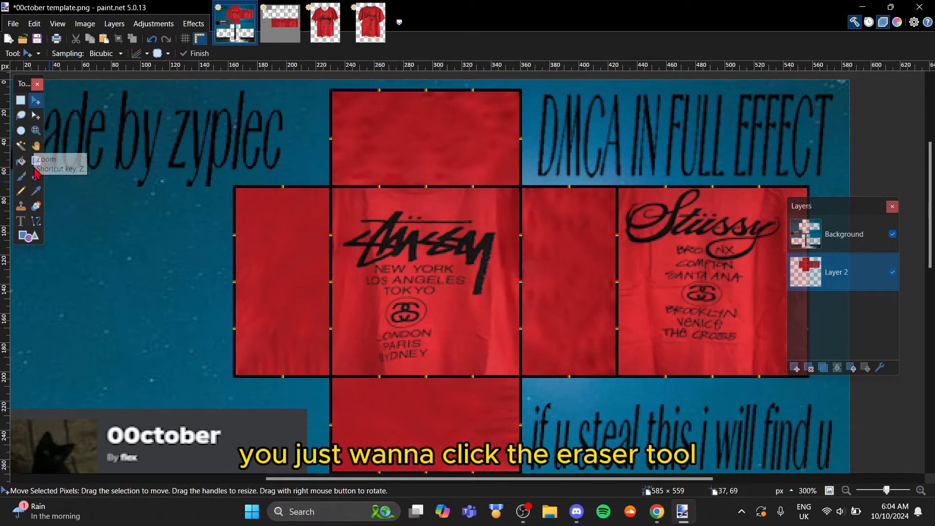
left_click(36, 175)
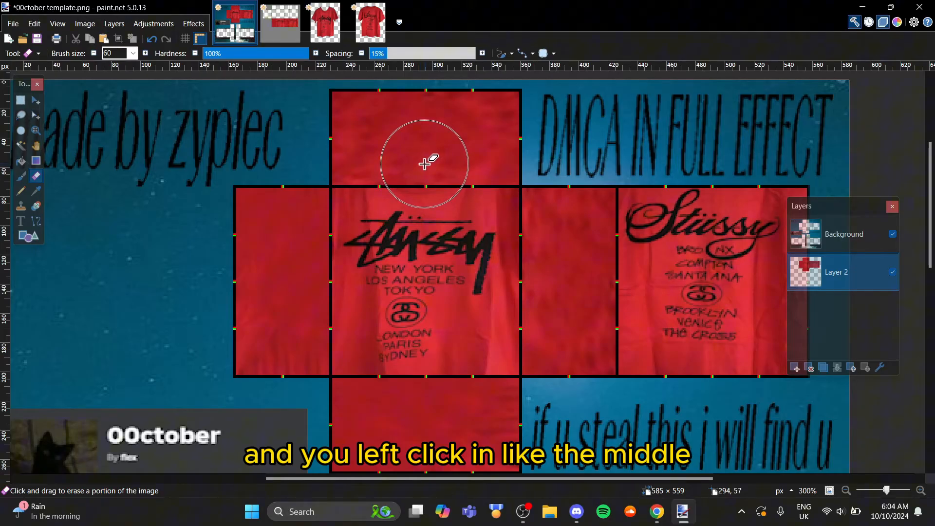
left_click(425, 162)
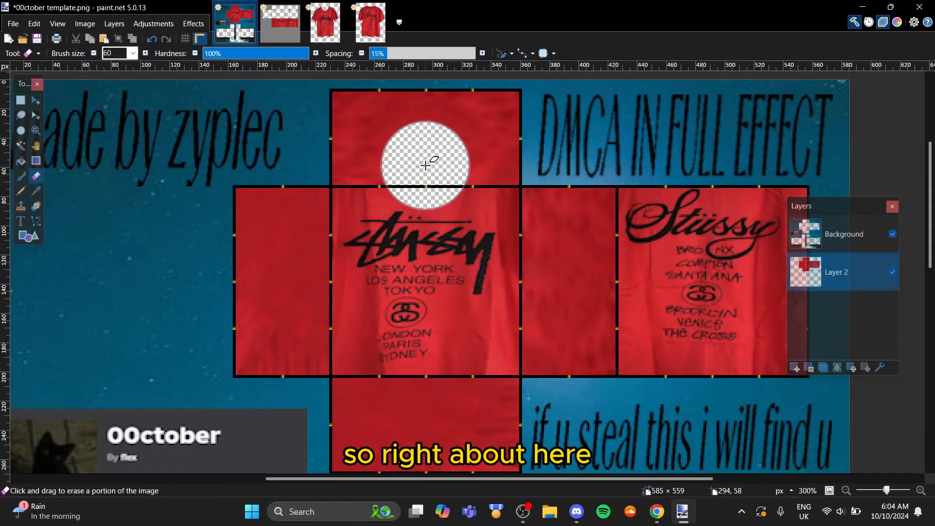
scroll("down", 3)
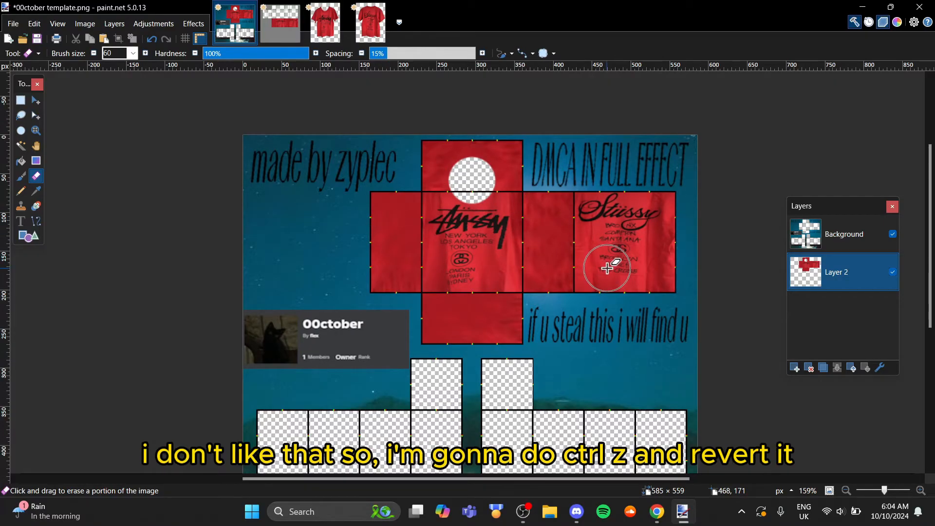
key("ctrl+z")
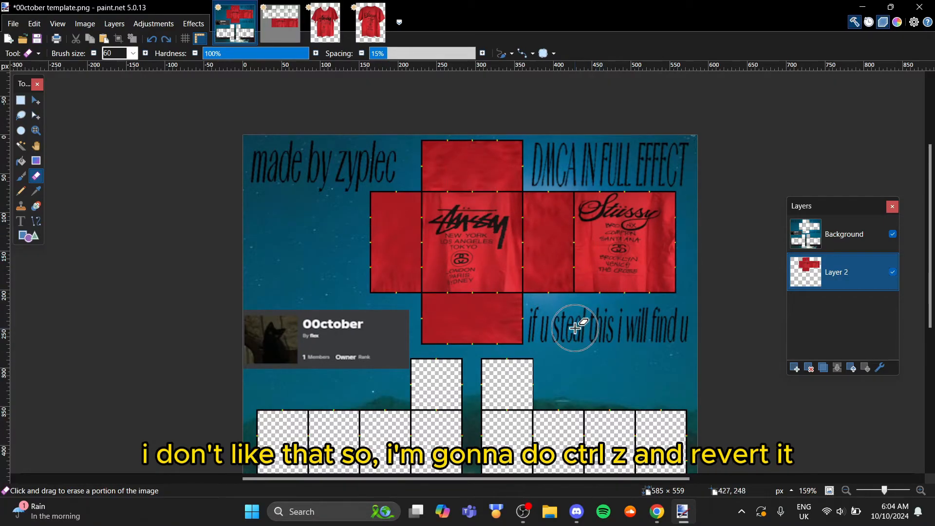
key("ctrl+z")
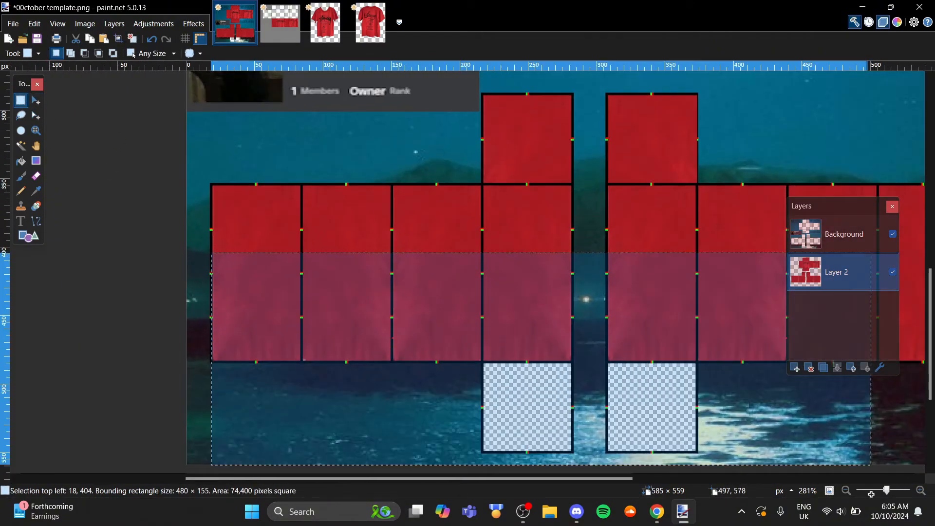
- Scroll the canvas, then switch over to the Discord asset server
scroll("down", 3)
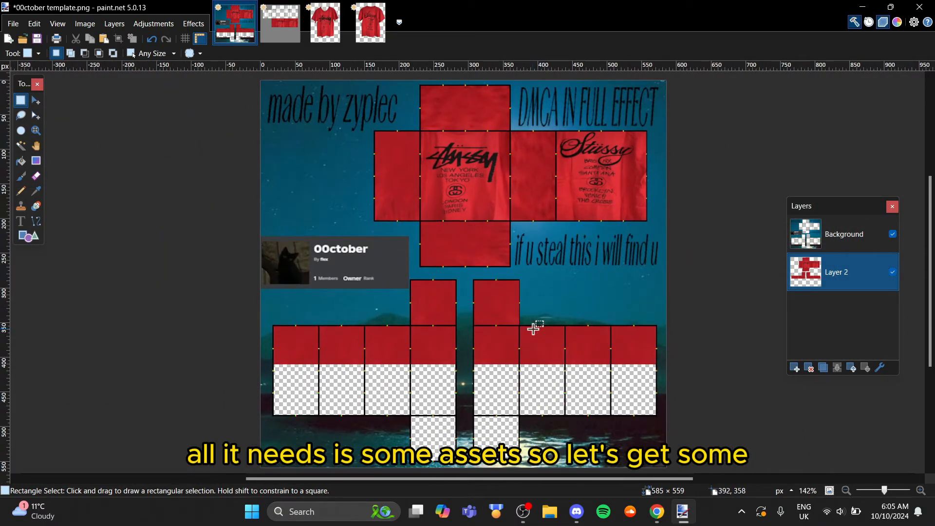
left_click(575, 511)
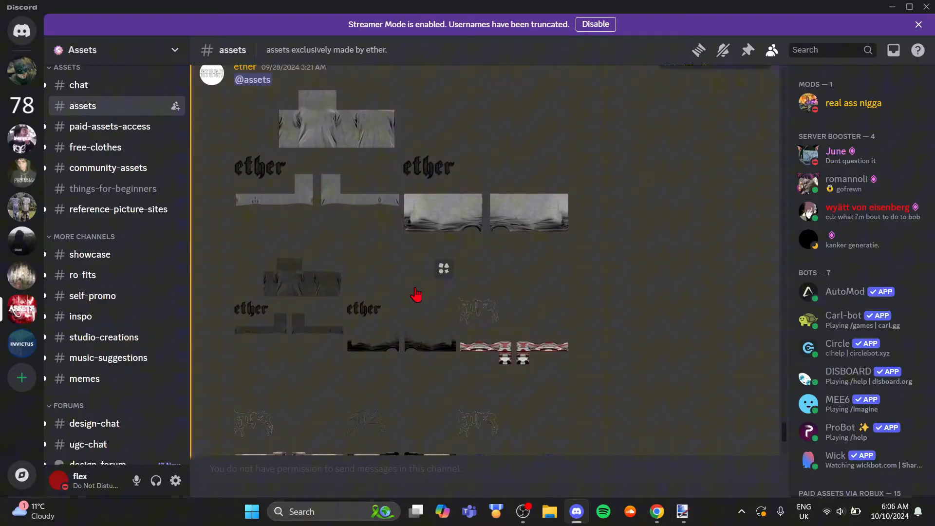
- Copy the grey wrinkles image from Discord's free-assets channel and return to the shirt template
scroll("down", 3)
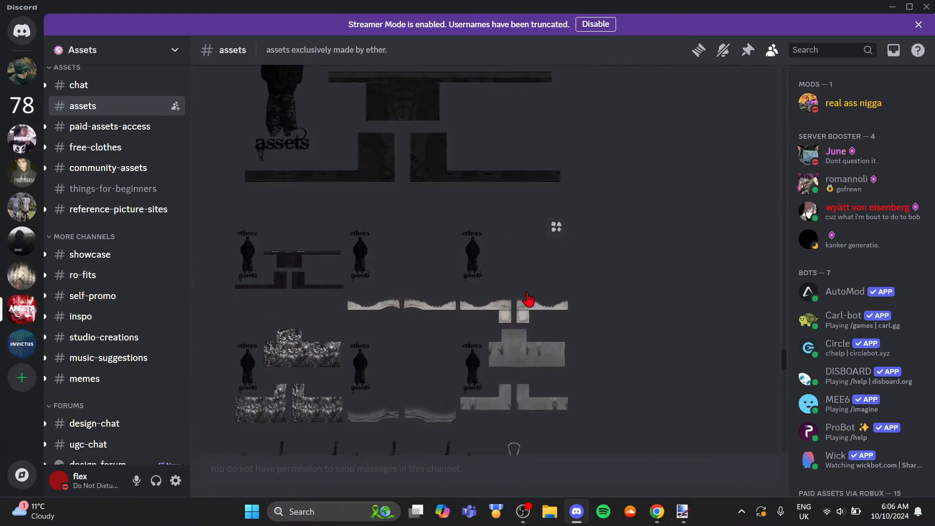
left_click(22, 308)
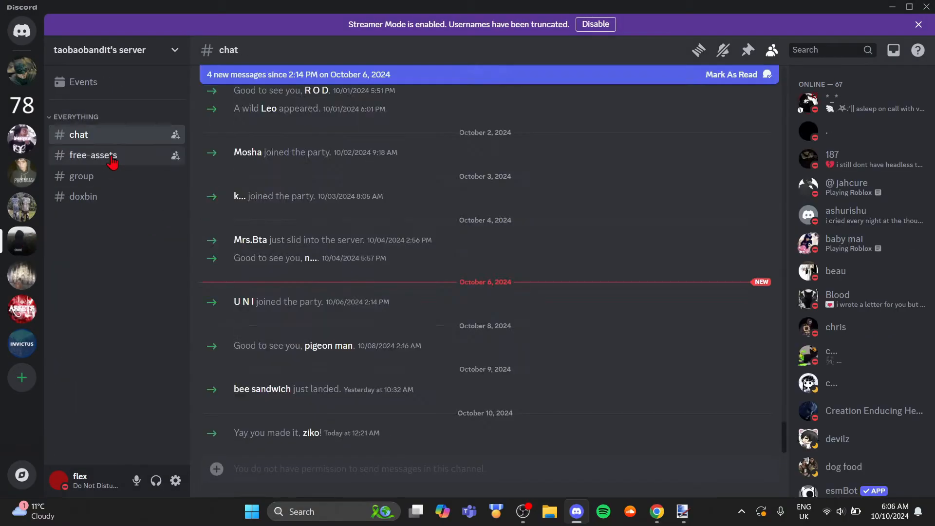
left_click(21, 308)
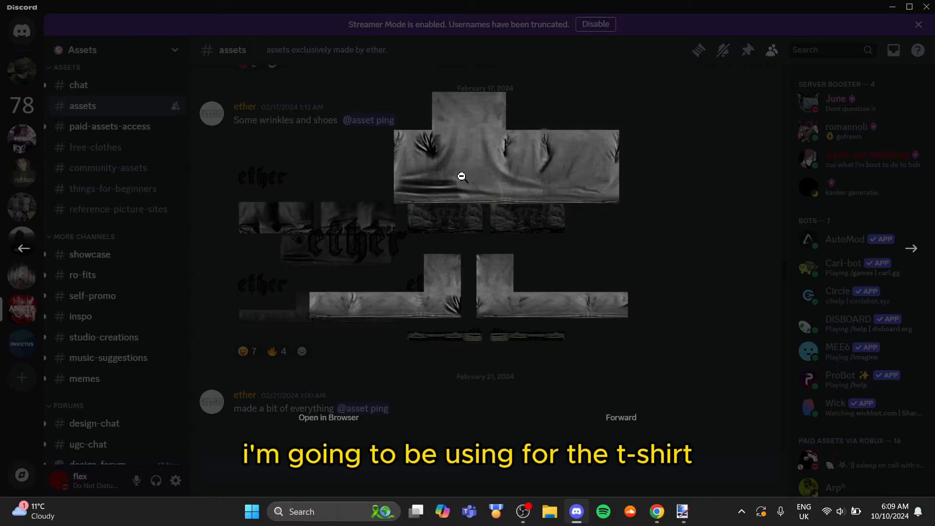
right_click(461, 176)
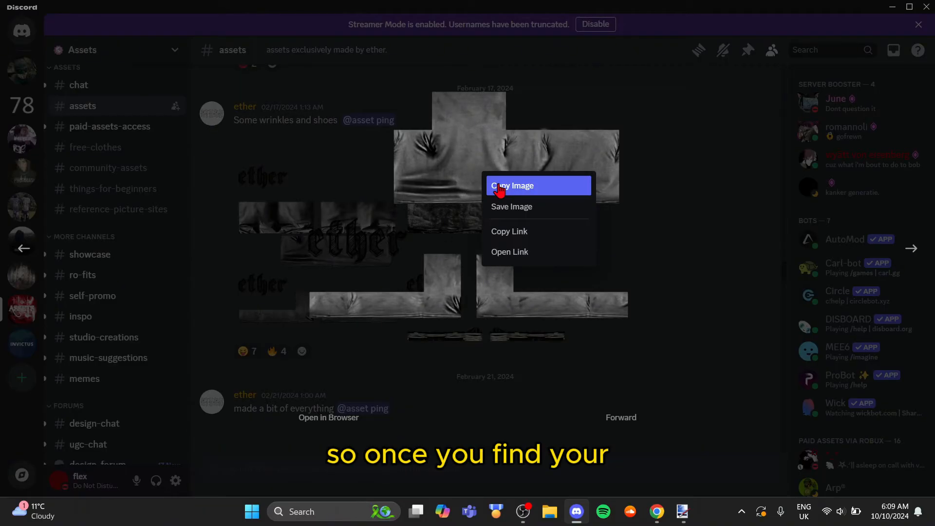
mouse_move(536, 197)
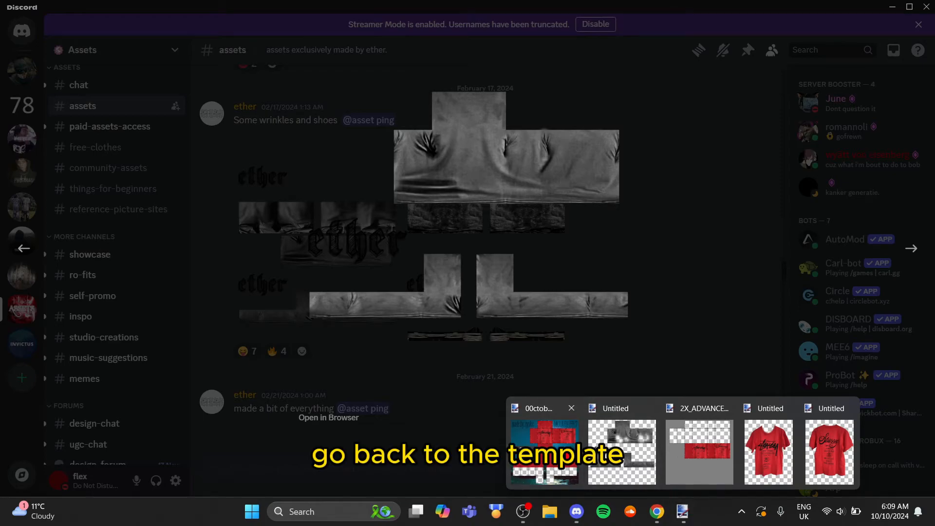
left_click(544, 452)
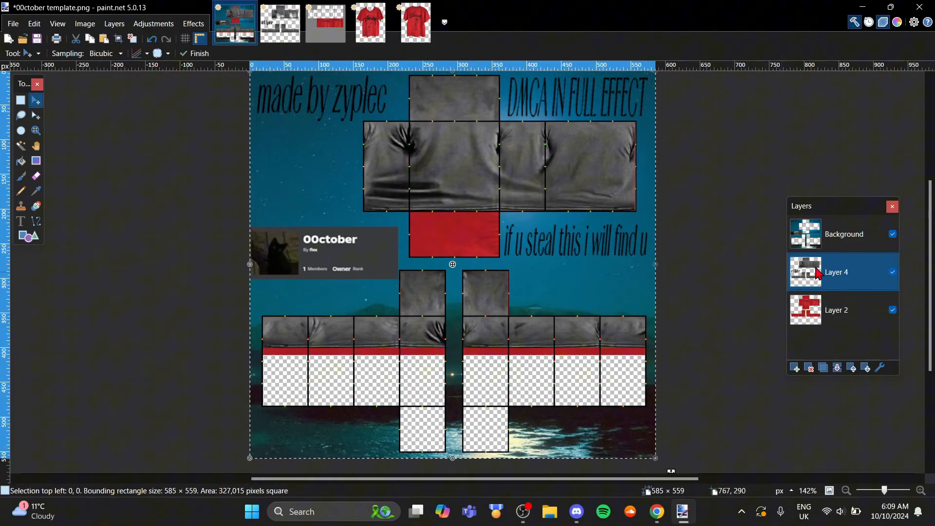
- Choose a blend mode for the wrinkle layer in its Layer Properties
left_click(454, 267)
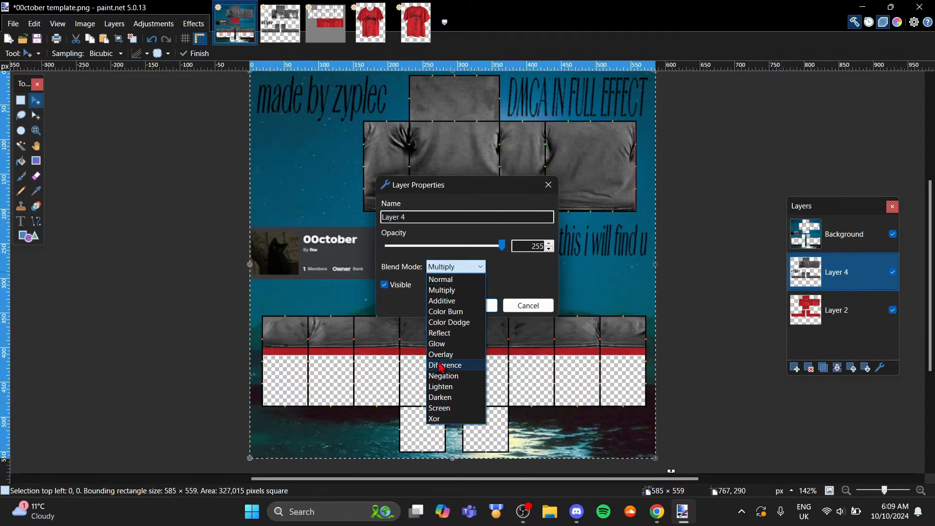
left_click(440, 354)
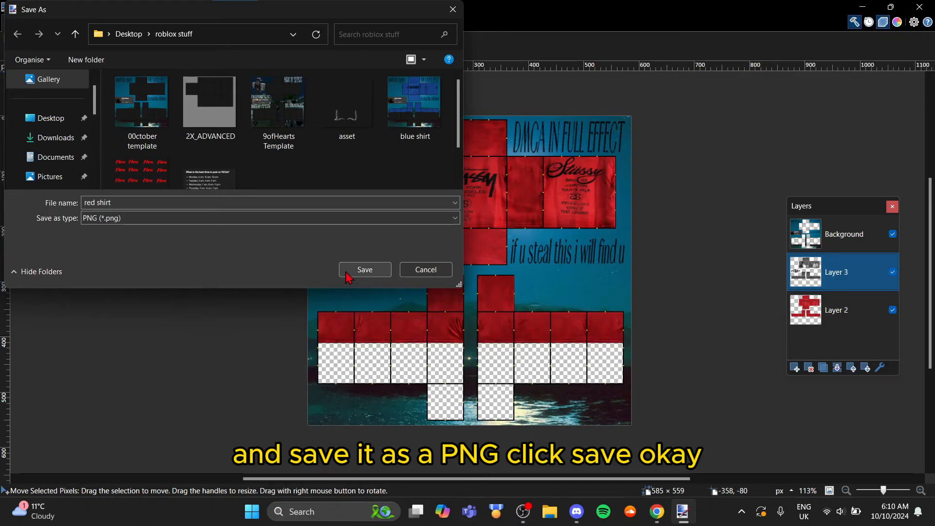
- Save the template as 'red shirt' PNG, flattening the image
left_click(364, 269)
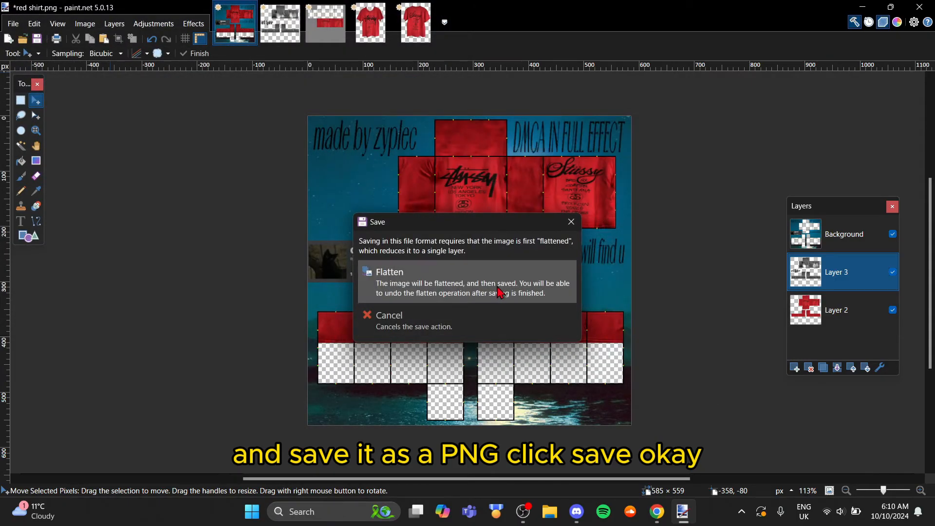
left_click(390, 271)
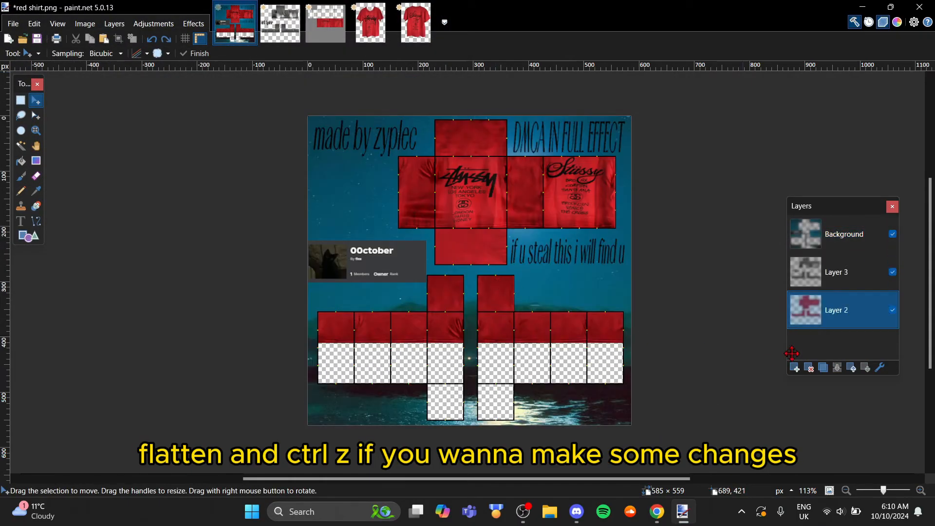
mouse_move(433, 104)
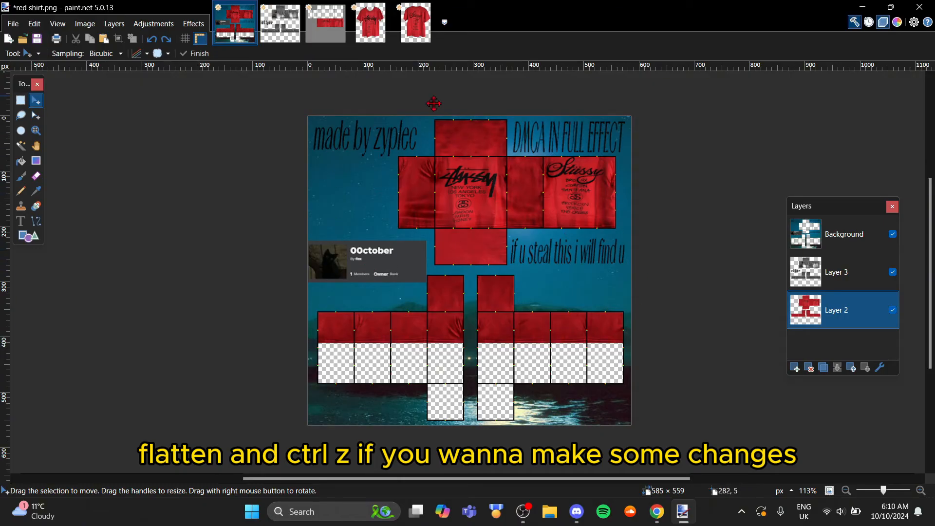
left_click(153, 24)
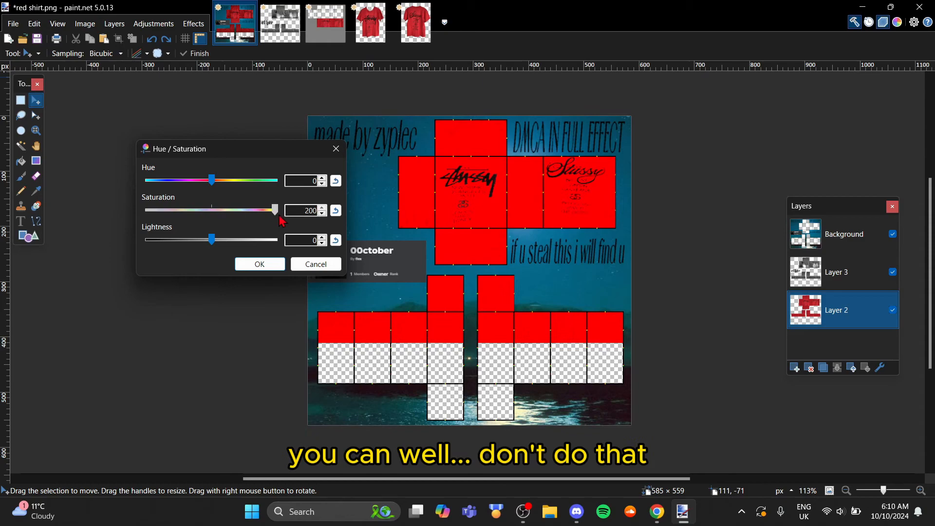
left_click_drag(210, 179, 246, 180)
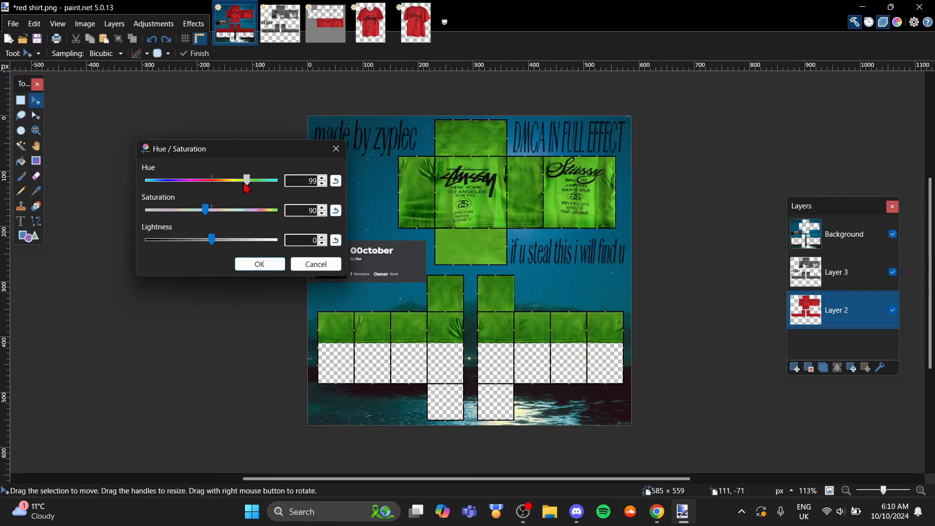
left_click_drag(246, 180, 207, 180)
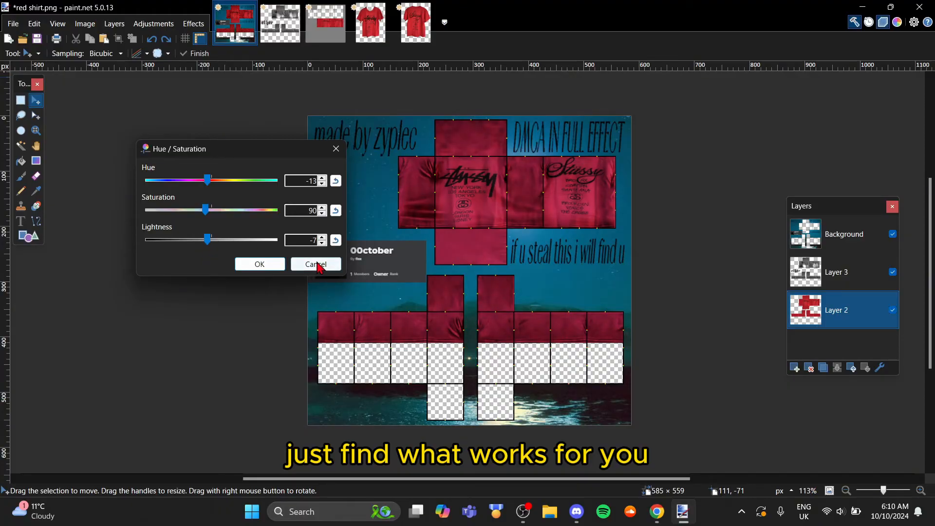
left_click(655, 511)
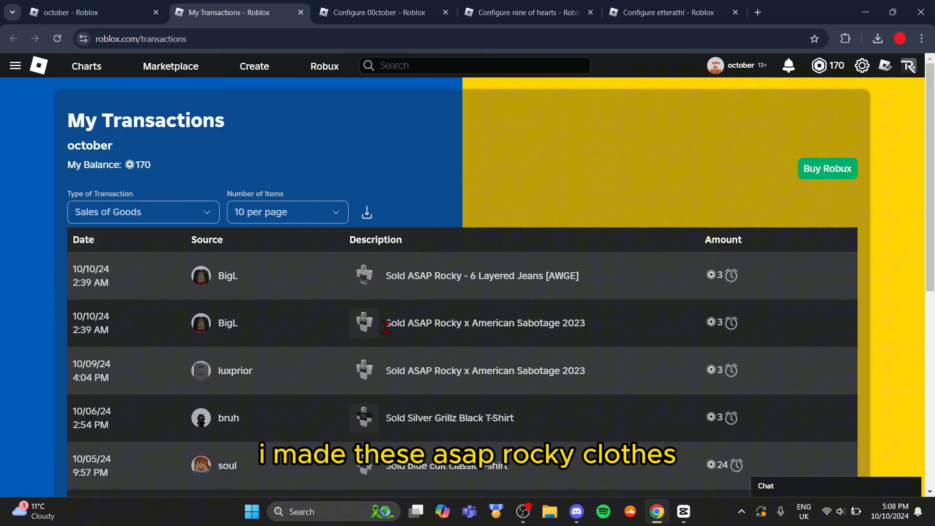
- Scroll through the My Transactions page
scroll("down", 3)
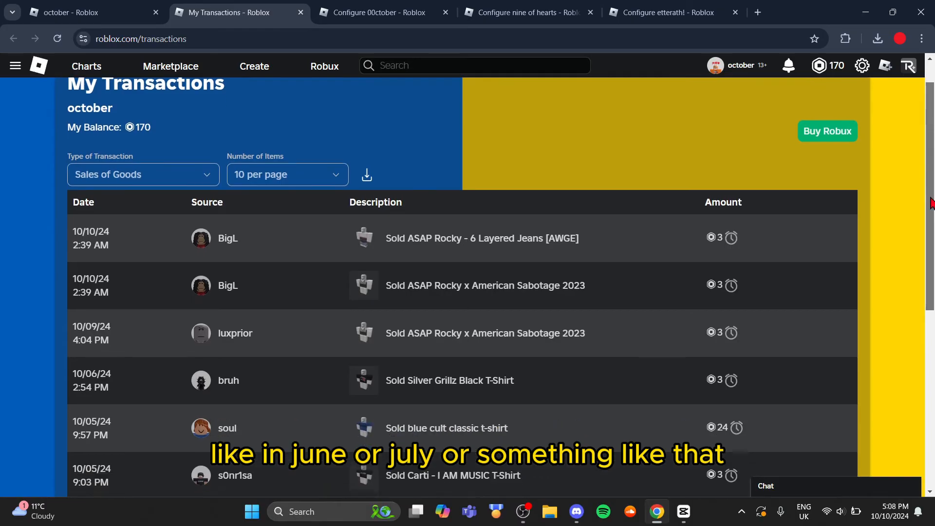
scroll("down", 3)
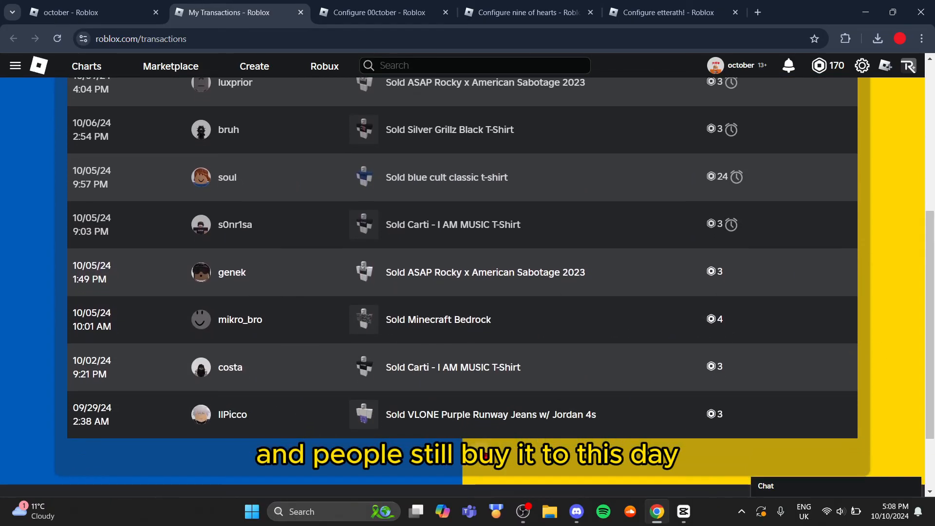
scroll("up", 3)
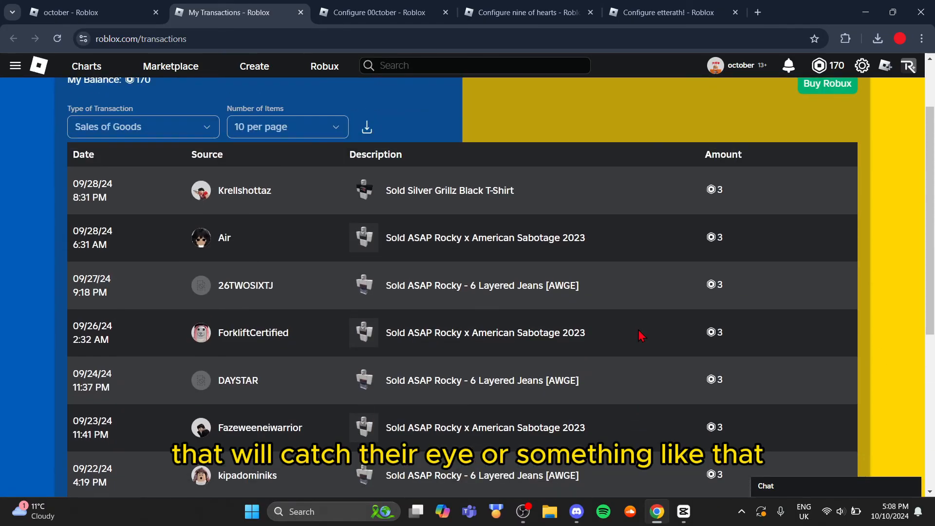
scroll("down", 3)
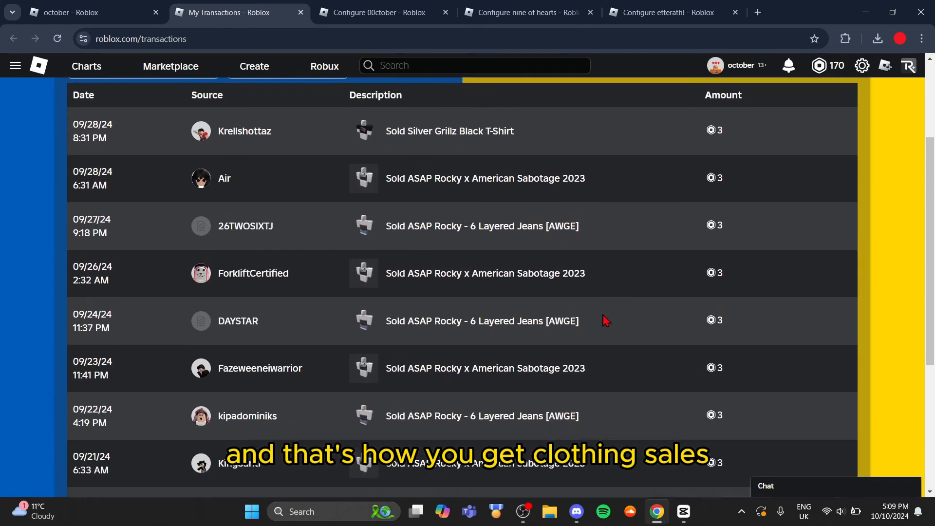
- Browse the 00ctober group's sales records, then switch to the nine of hearts group's sales
left_click(376, 11)
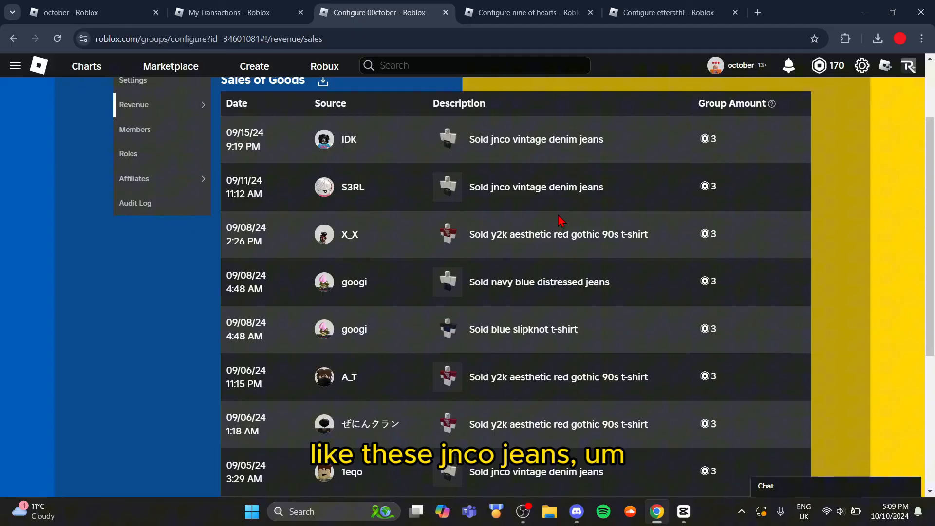
scroll("down", 3)
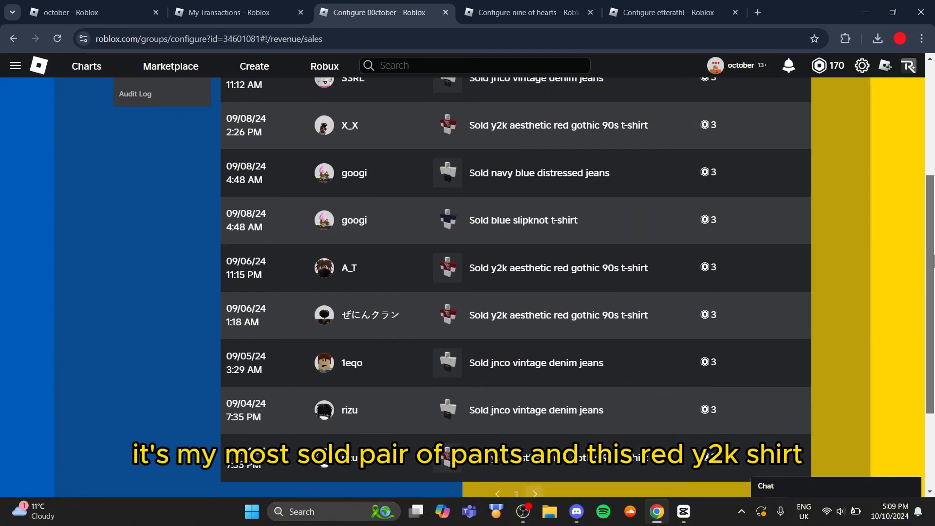
scroll("up", 3)
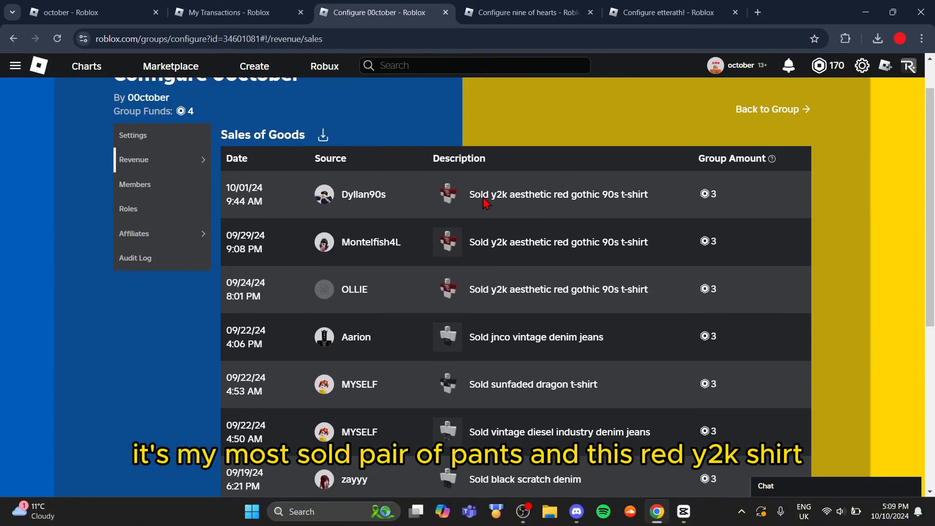
scroll("down", 3)
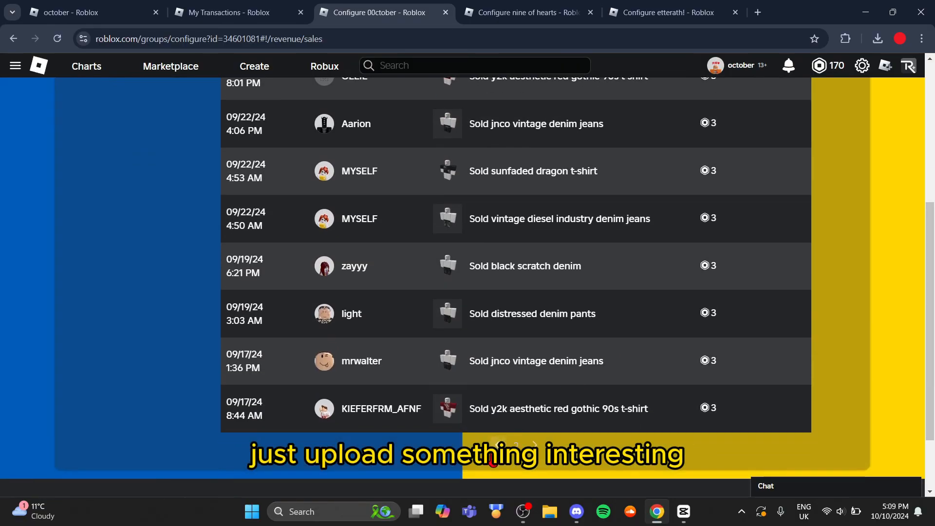
scroll("up", 3)
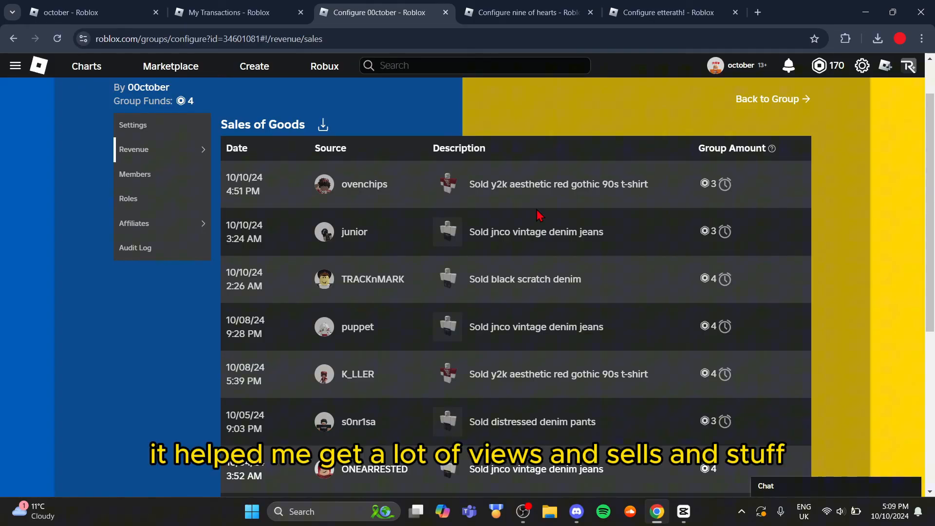
scroll("down", 3)
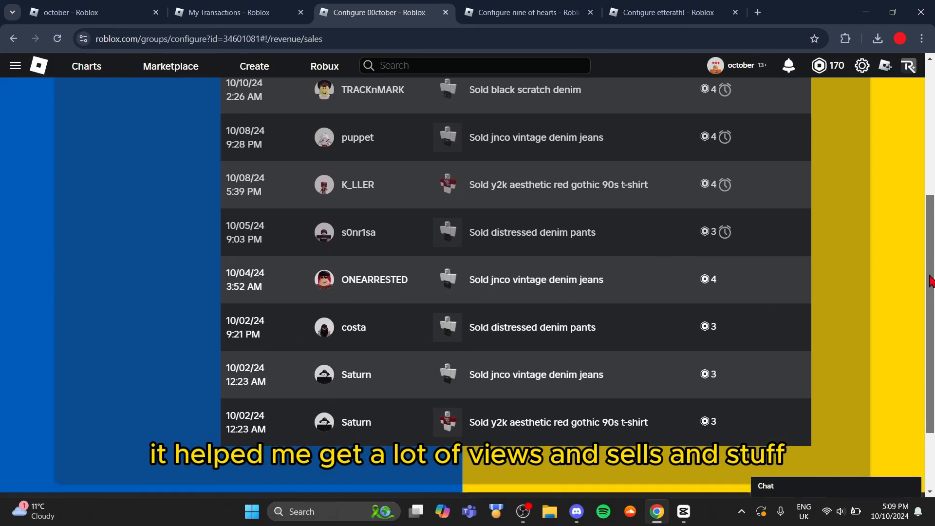
scroll("up", 3)
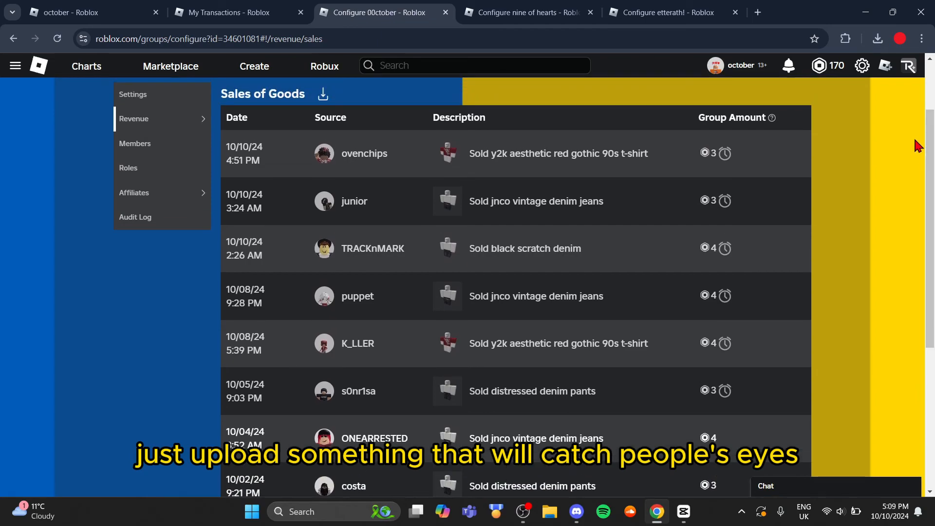
left_click(527, 11)
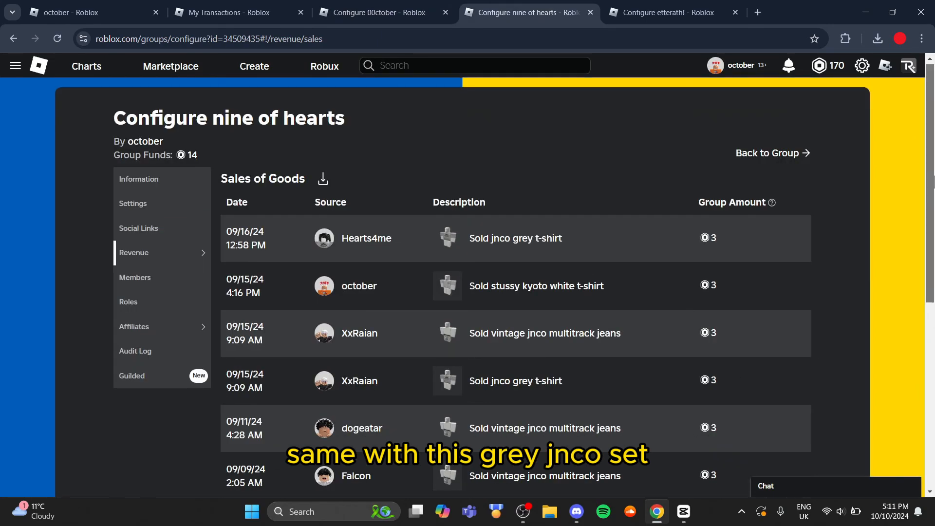
- Page through nine of hearts sales, then browse the etterath! group's sales
scroll("down", 3)
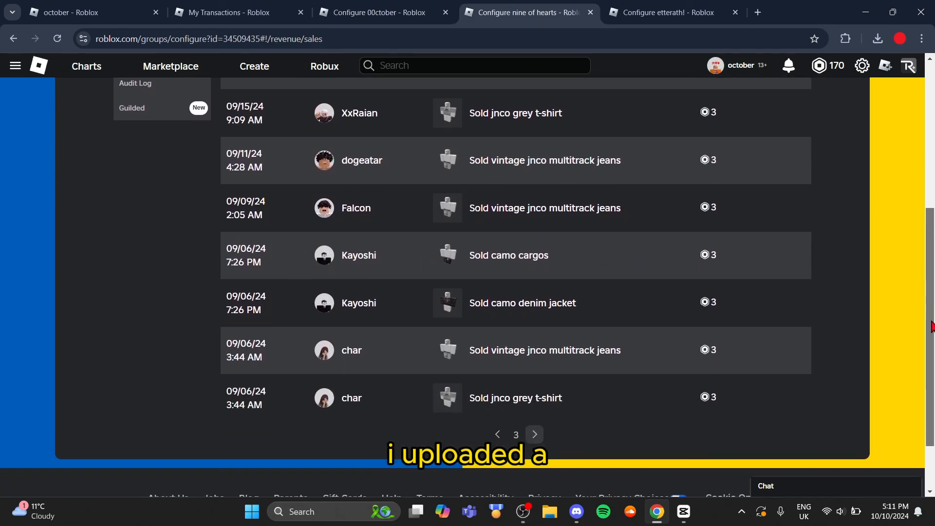
left_click(497, 434)
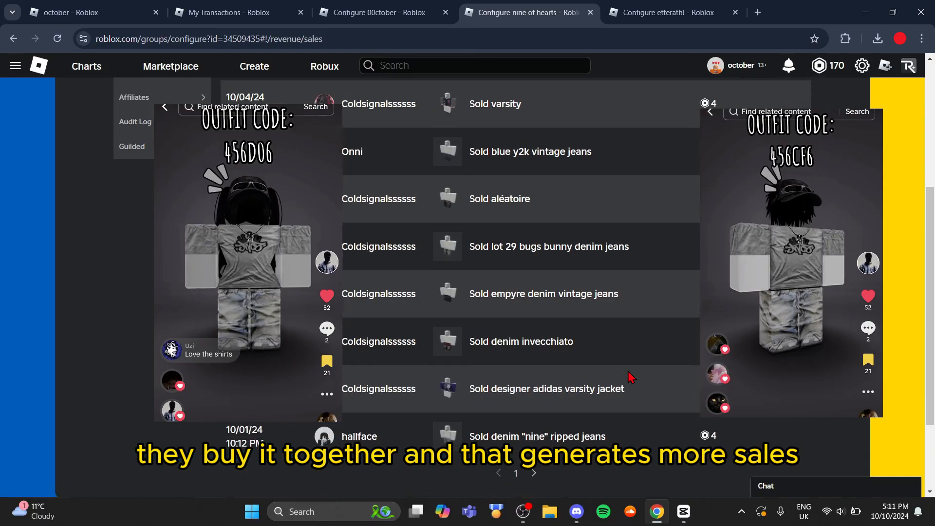
left_click(667, 12)
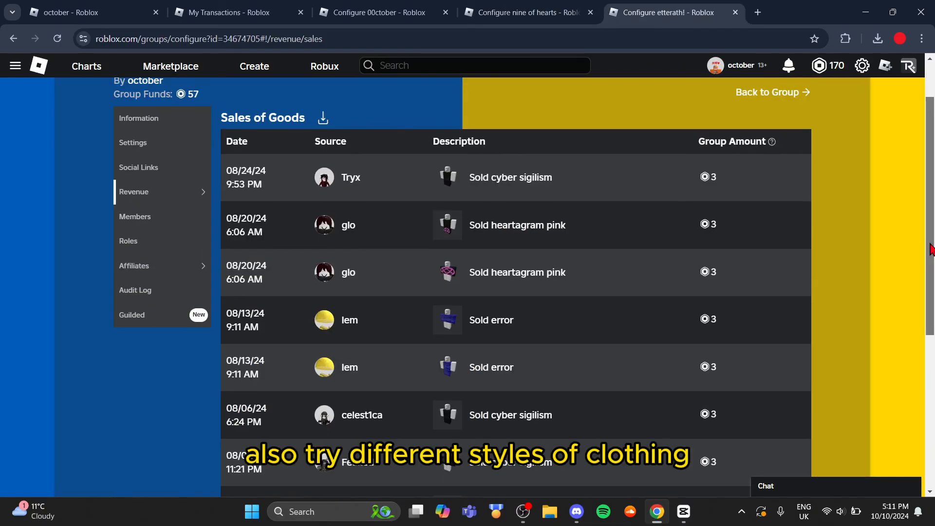
scroll("down", 3)
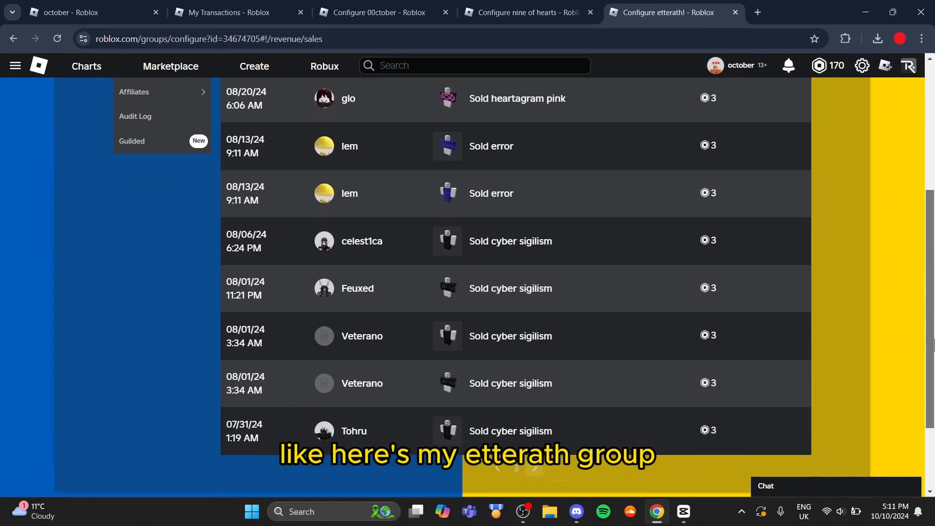
scroll("up", 3)
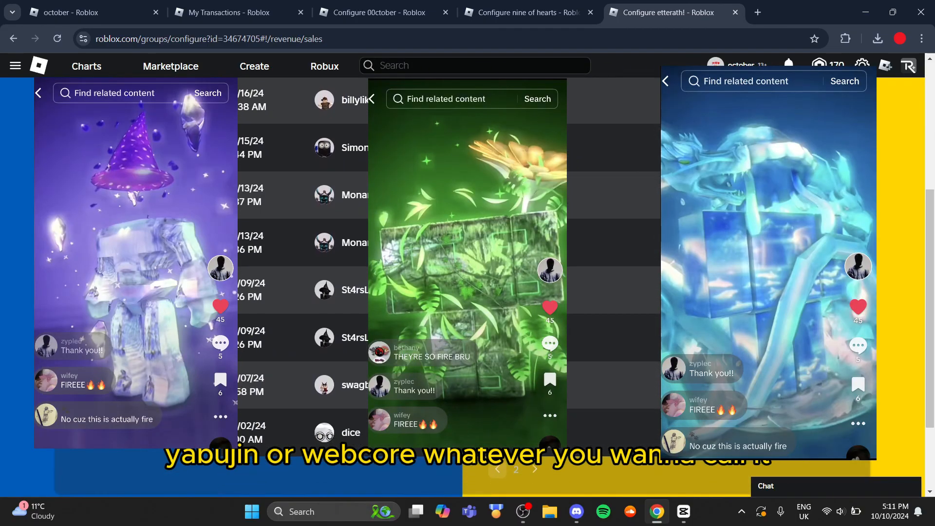
scroll("down", 3)
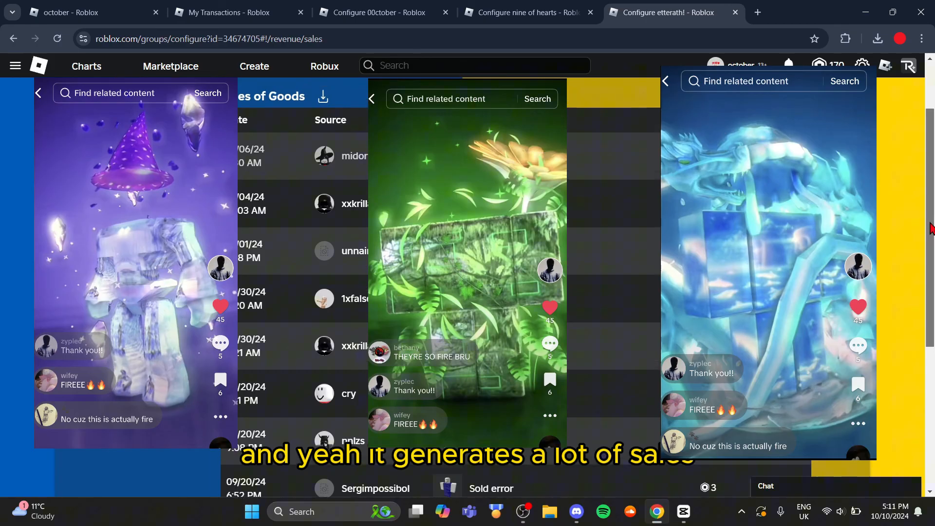